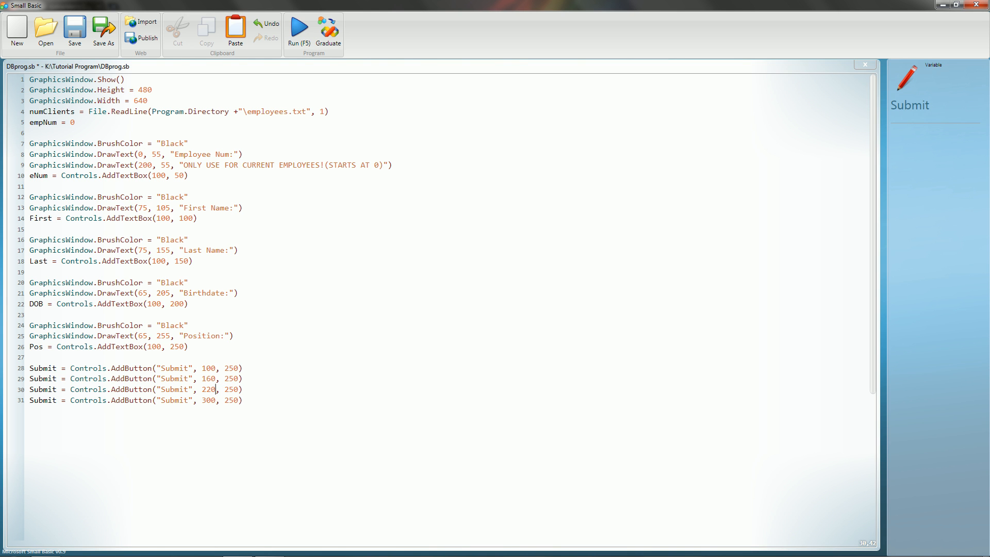
- Change the fourth Submit button's x to 280 on line 31 and test-run the form
{"action": "key", "text": "Backspace"}
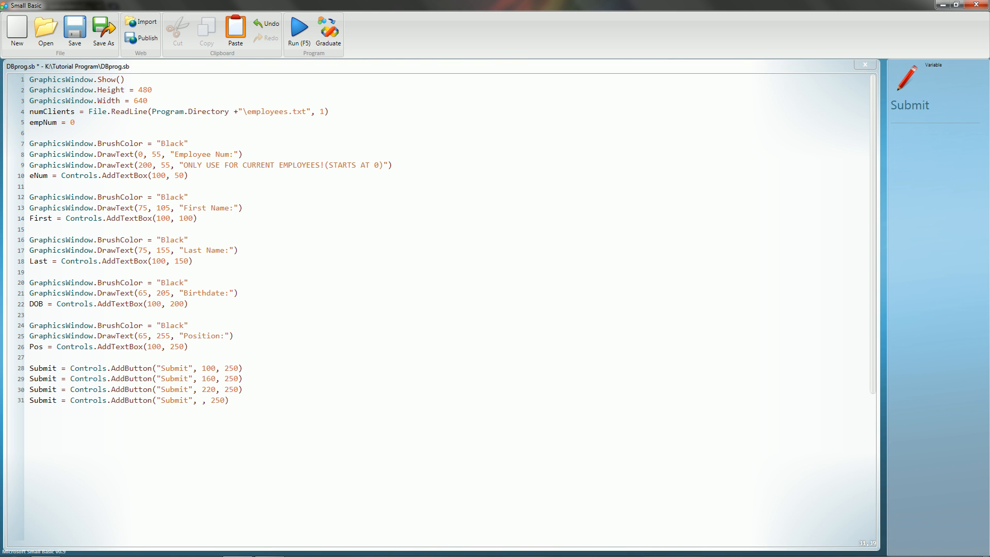
{"action": "type", "text": "280"}
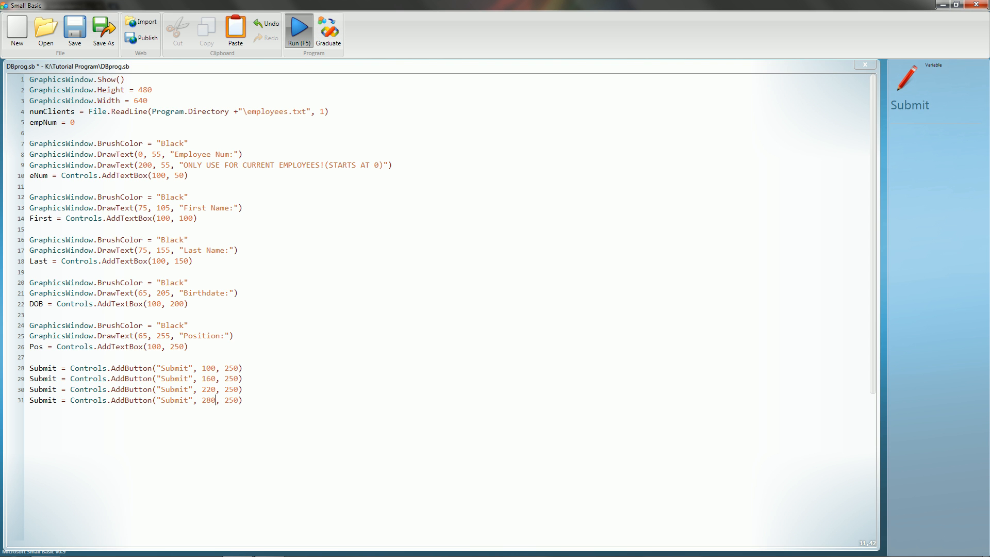
{"action": "left_click", "coordinate": [299, 27]}
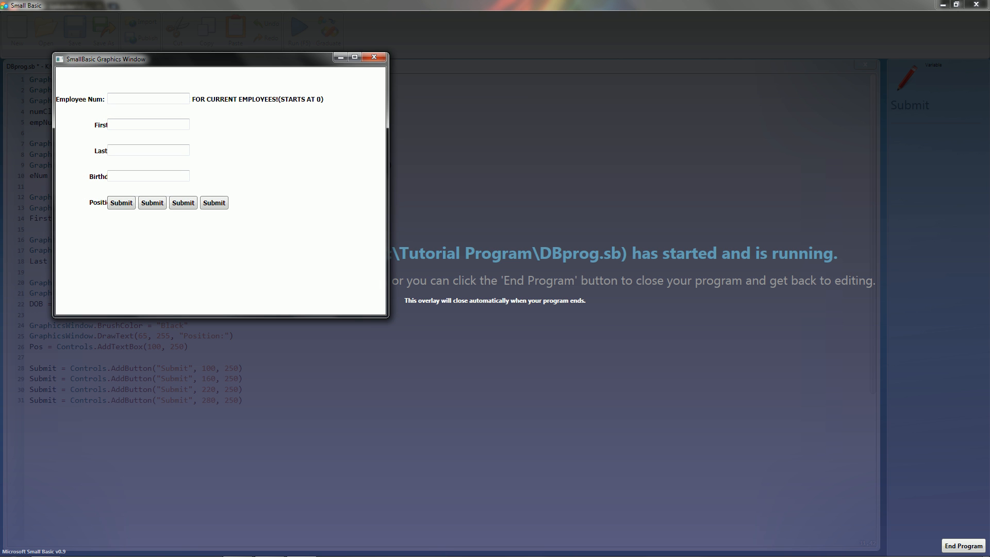
{"action": "left_click", "coordinate": [962, 546]}
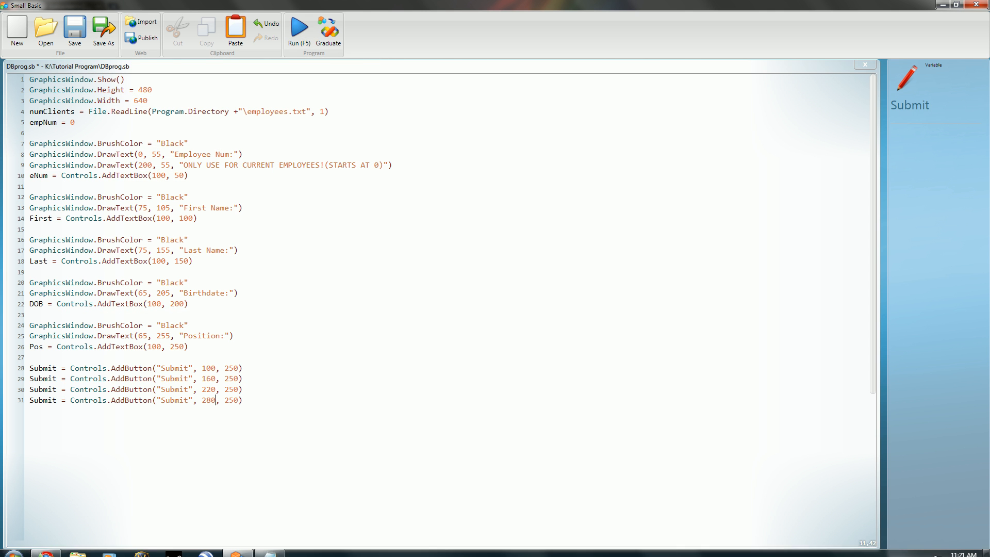
- Edit lines 28-31 so the buttons become Submit, Clear, Query and Exit at y 350
{"action": "left_click", "coordinate": [229, 367]}
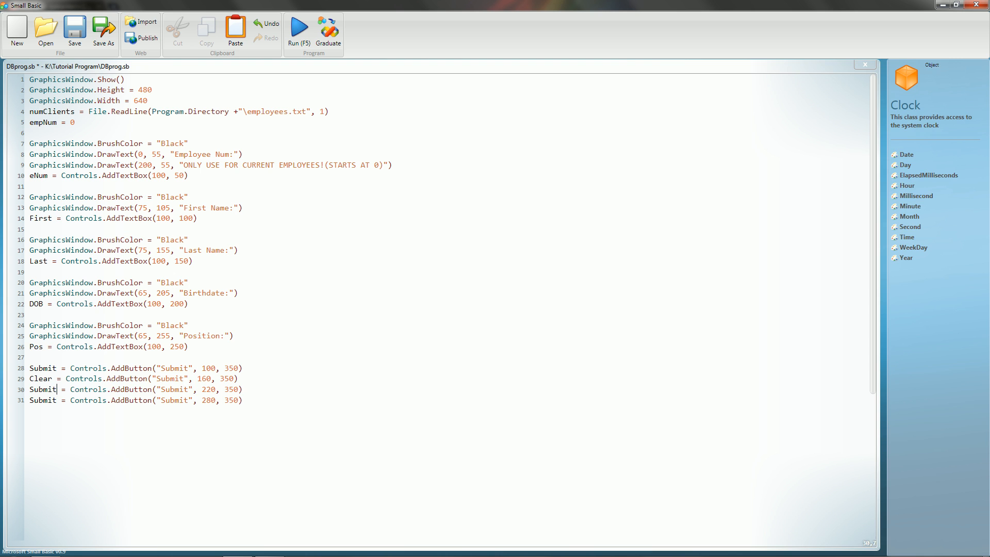
{"action": "type", "text": "Que"}
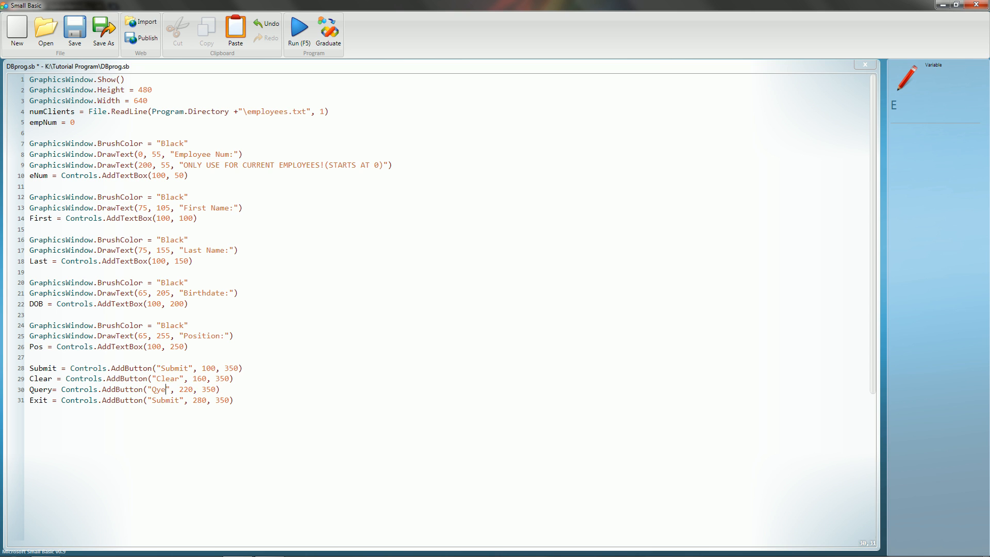
{"action": "type", "text": "ry"}
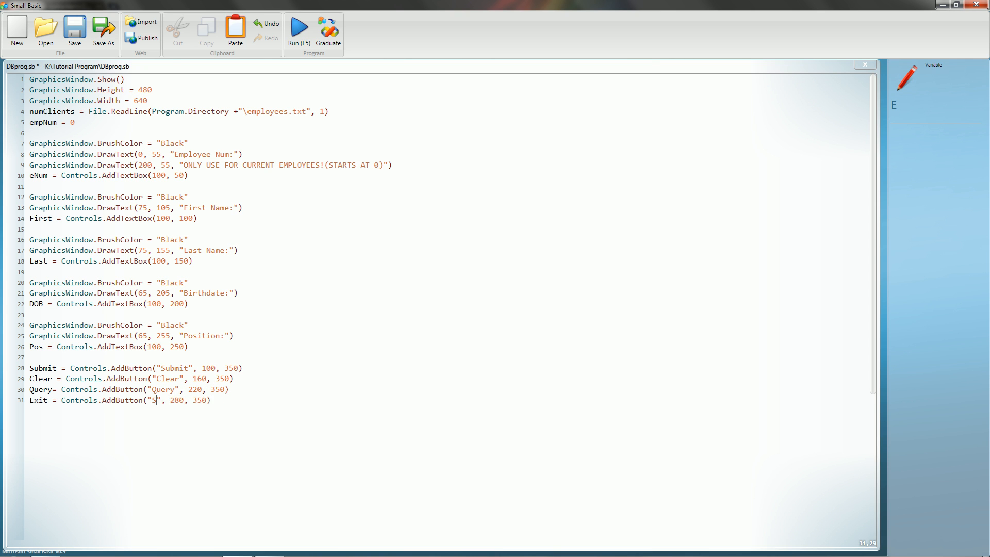
{"action": "type", "text": "xit"}
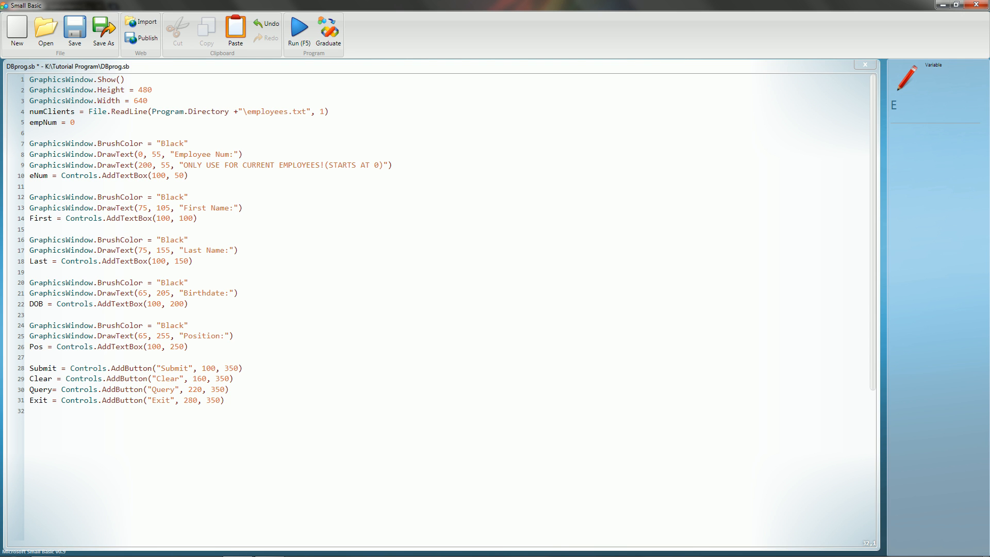
{"action": "type", "text": "d"}
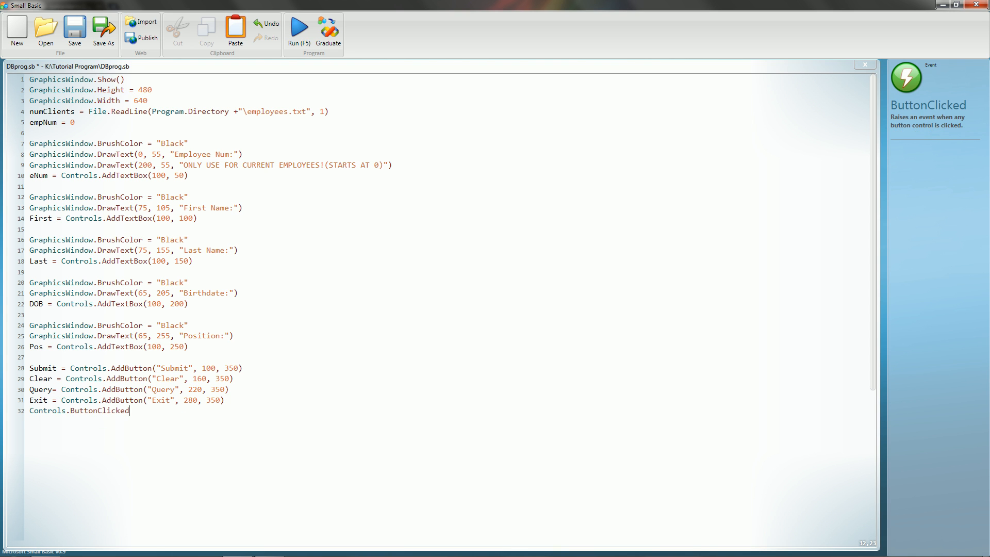
- Set Controls.ButtonClicked = action on line 32 and move below it for the handler
{"action": "type", "text": "= S"}
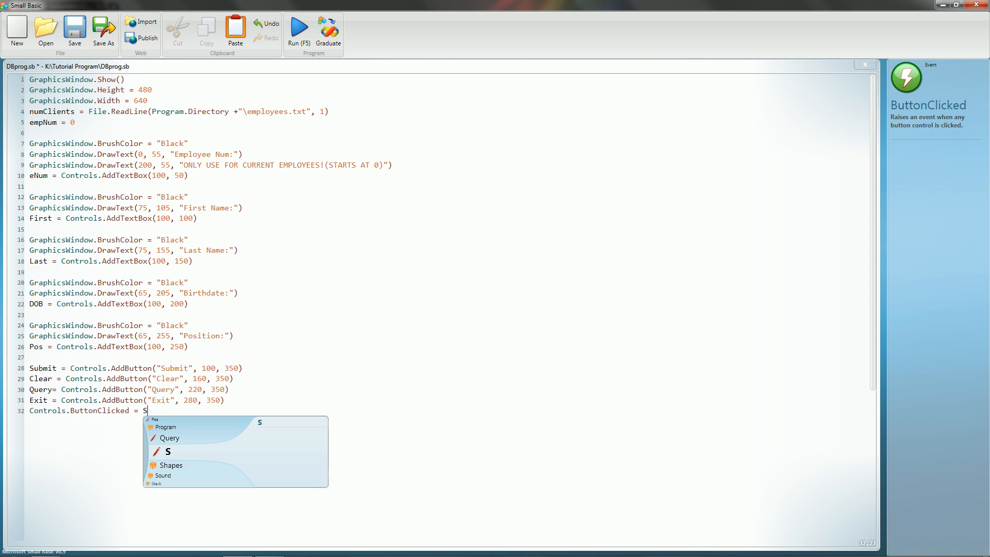
{"action": "type", "text": "actuo"}
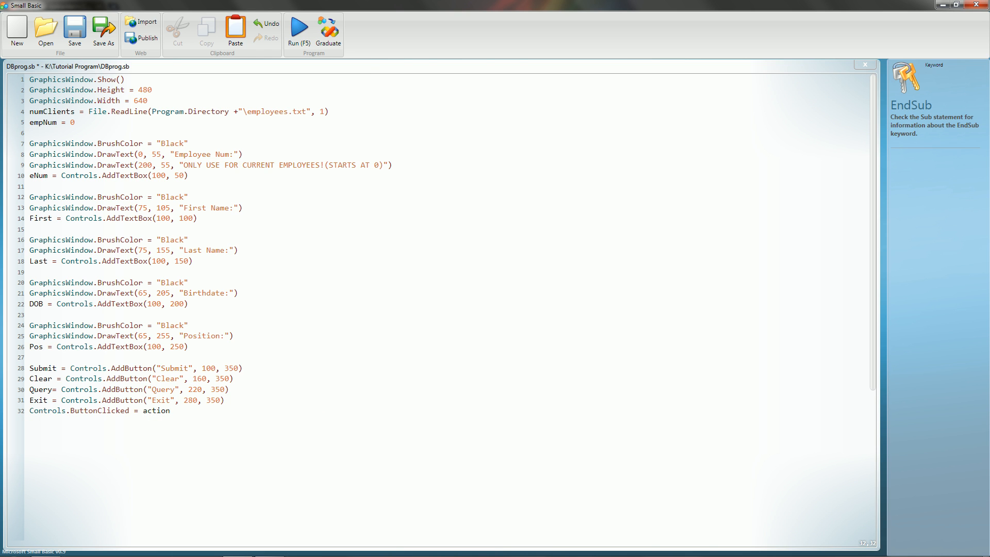
{"action": "left_click", "coordinate": [169, 411]}
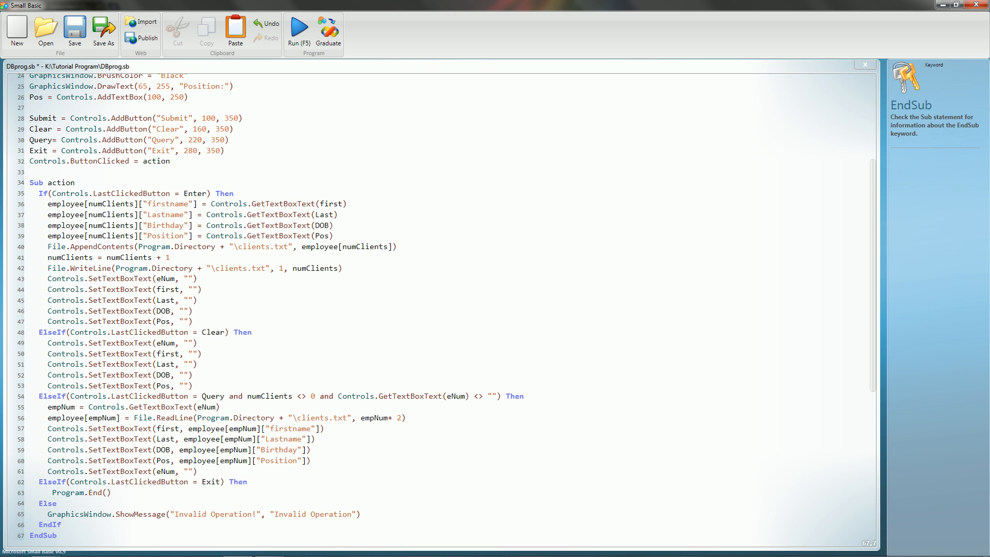
{"action": "left_click", "coordinate": [56, 535]}
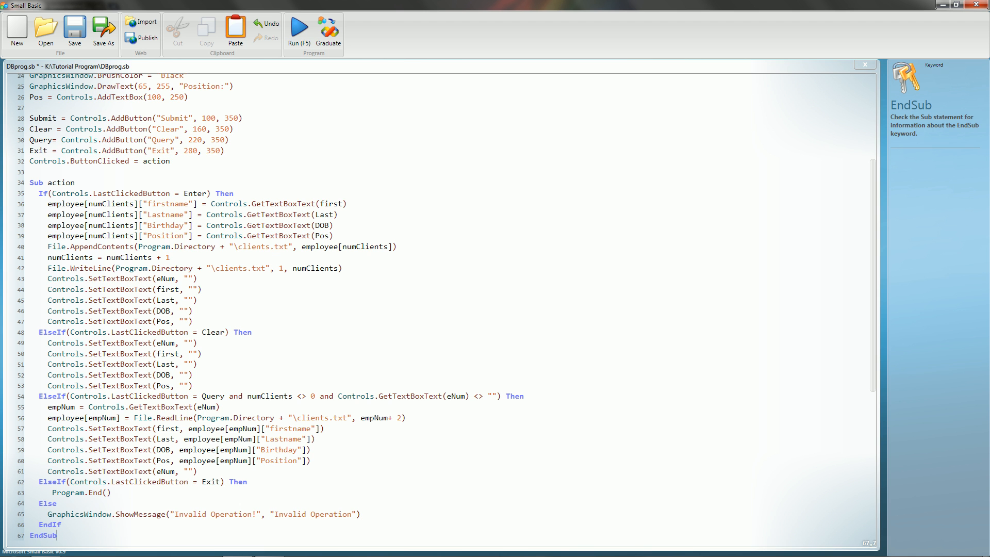
{"action": "scroll", "scroll_direction": "up", "scroll_amount": 3}
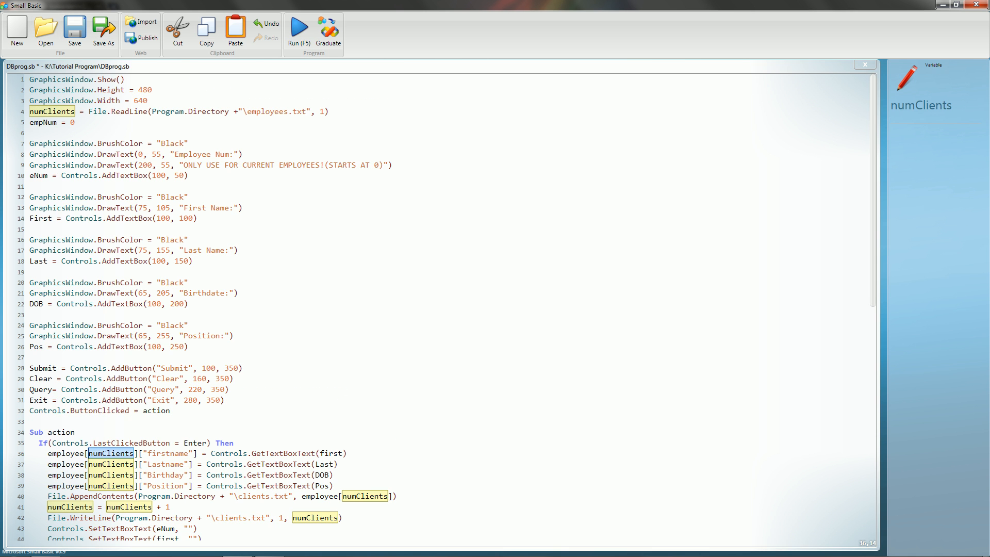
{"action": "scroll", "scroll_direction": "down", "scroll_amount": 3}
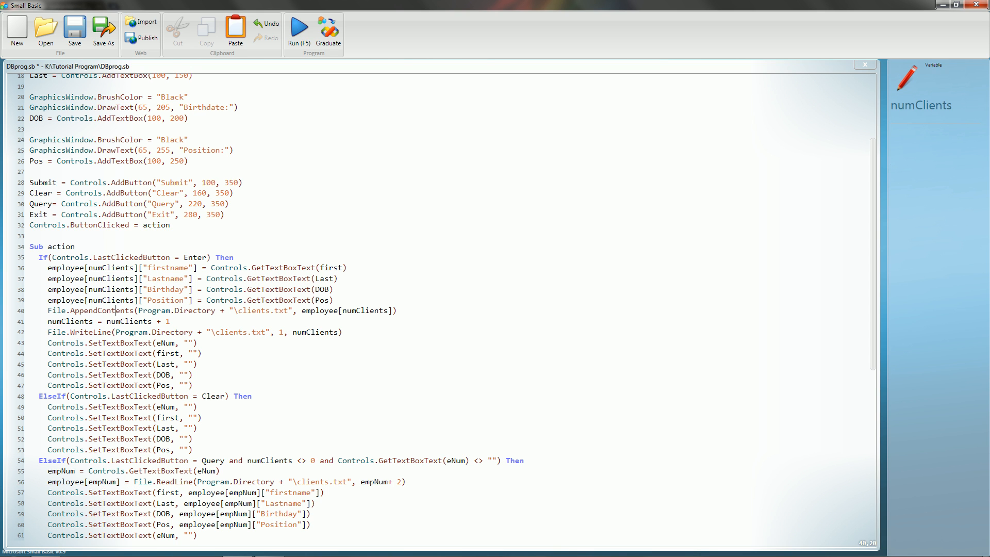
{"action": "left_click", "coordinate": [114, 311]}
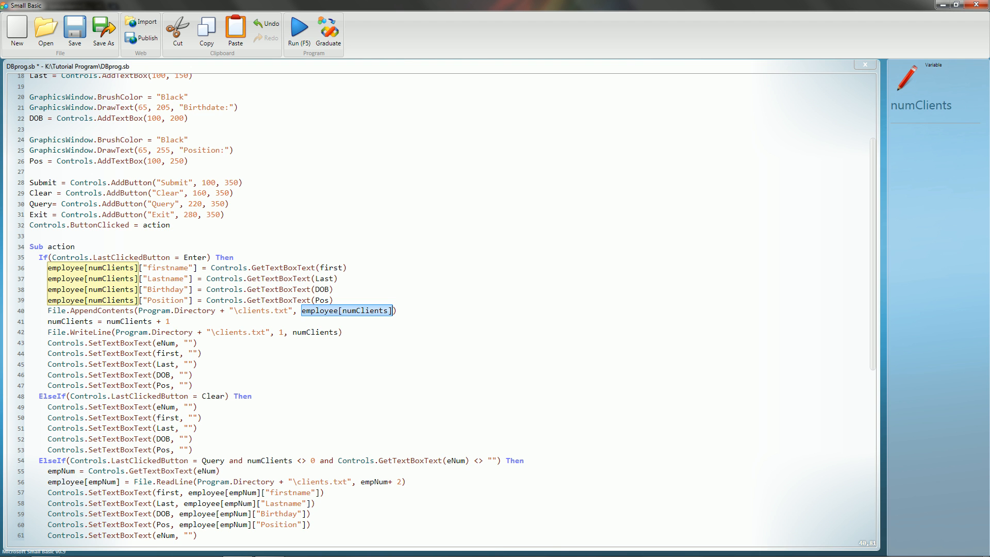
{"action": "scroll", "scroll_direction": "up", "scroll_amount": 3}
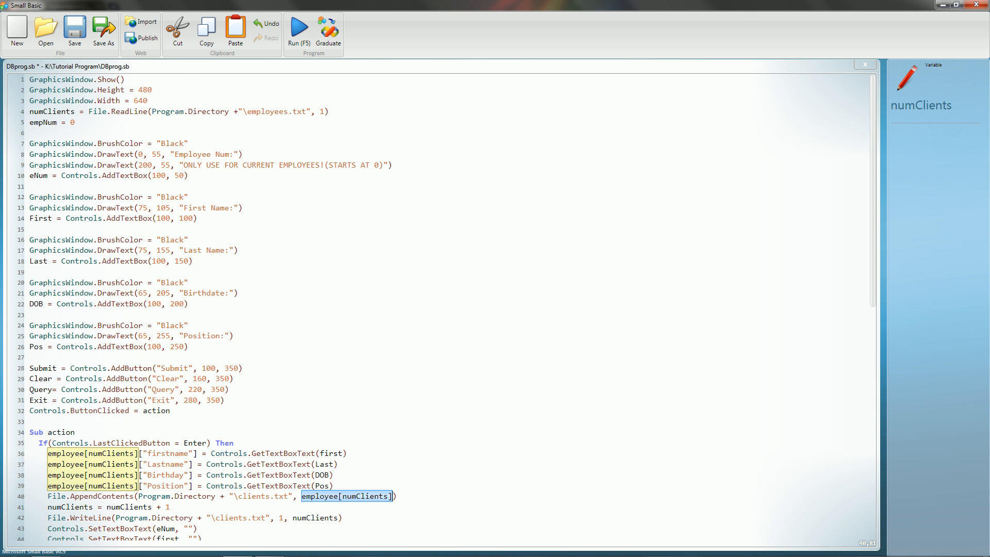
{"action": "scroll", "scroll_direction": "down", "scroll_amount": 3}
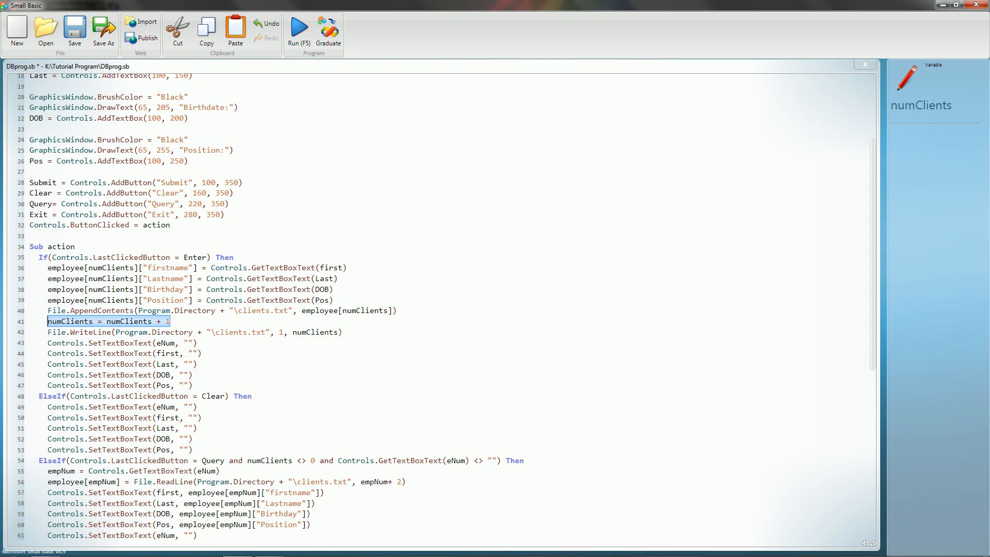
{"action": "scroll", "scroll_direction": "up", "scroll_amount": 3}
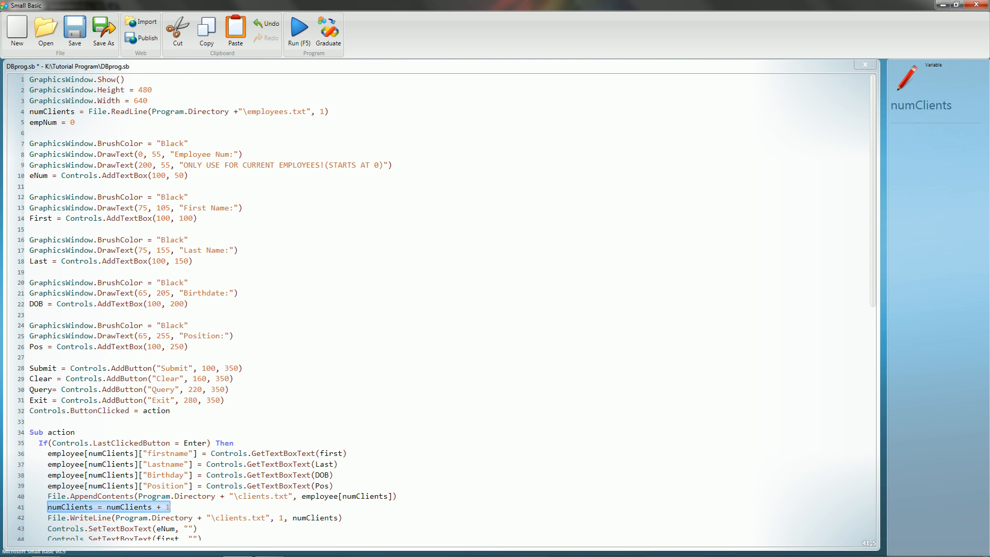
{"action": "scroll", "scroll_direction": "down", "scroll_amount": 3}
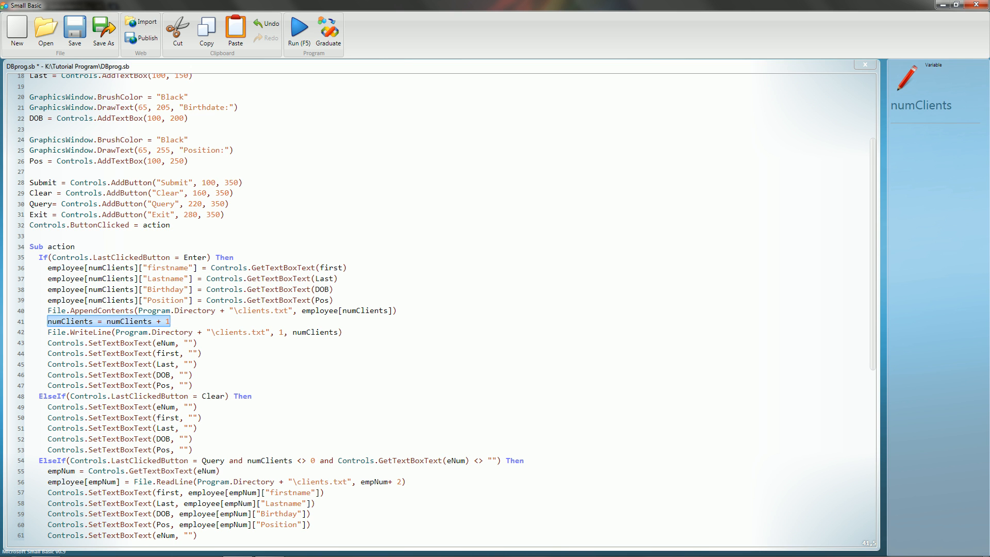
{"action": "left_click", "coordinate": [283, 333]}
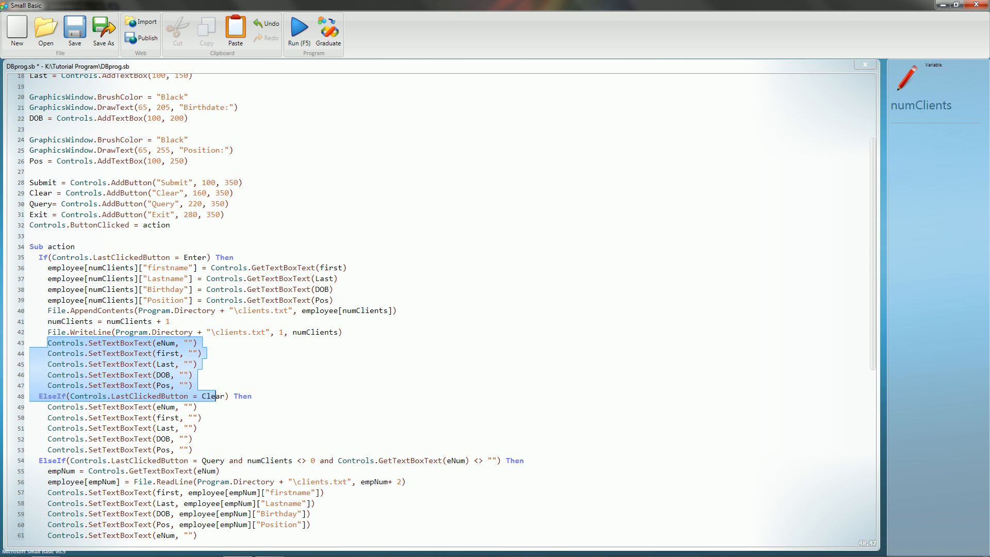
{"action": "left_click", "coordinate": [126, 342]}
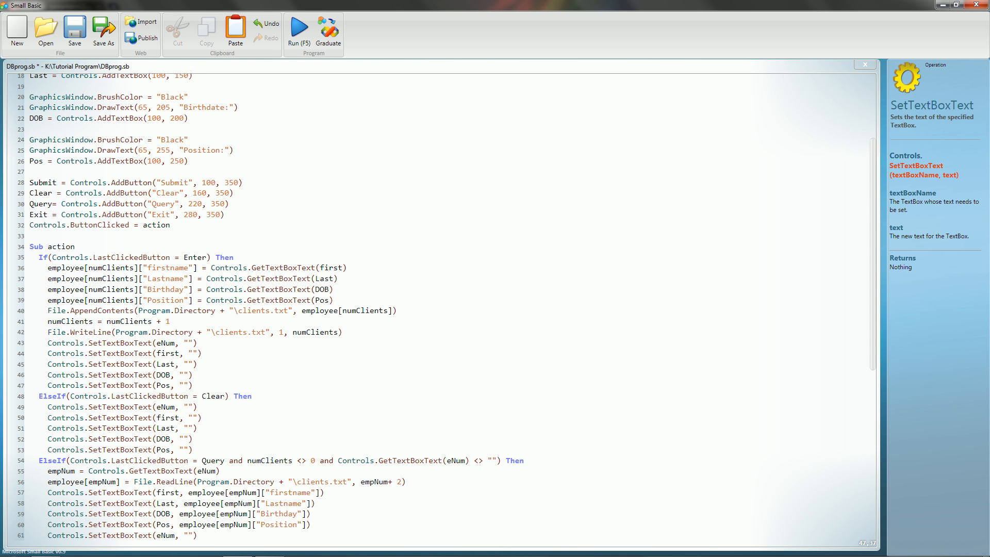
{"action": "scroll", "scroll_direction": "down", "scroll_amount": 3}
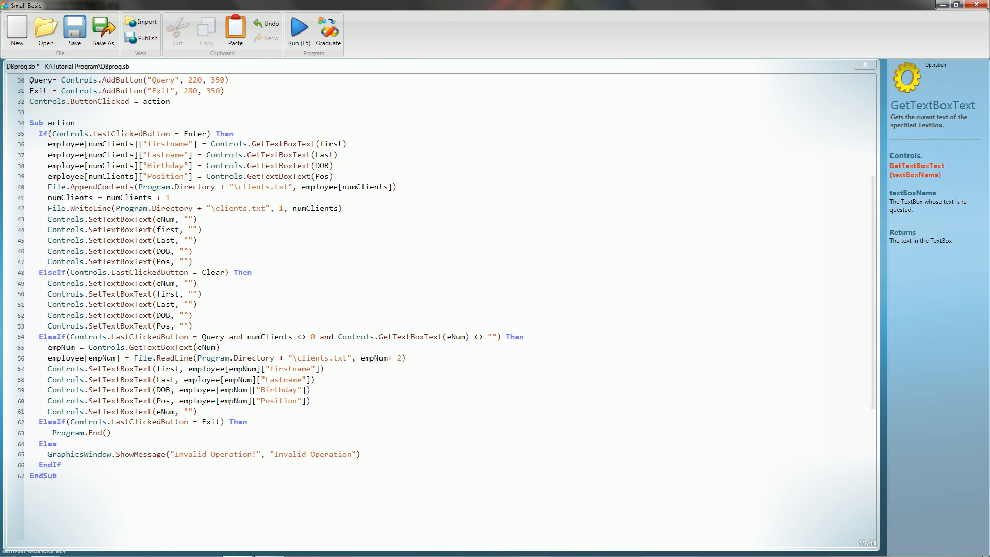
- Space the Query-branch ReadLine index to read empNum + 2 while reviewing the program
{"action": "left_click", "coordinate": [220, 348]}
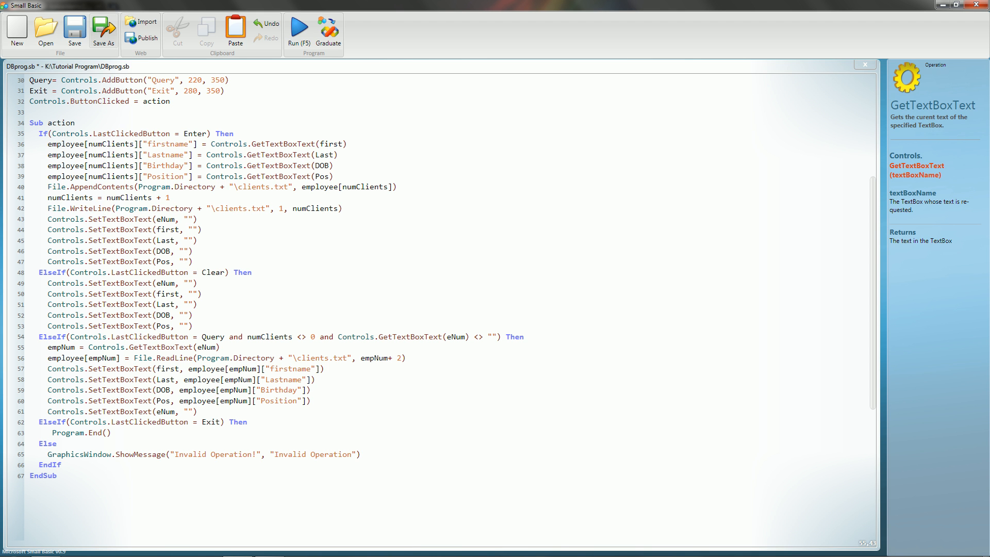
{"action": "scroll", "scroll_direction": "up", "scroll_amount": 3}
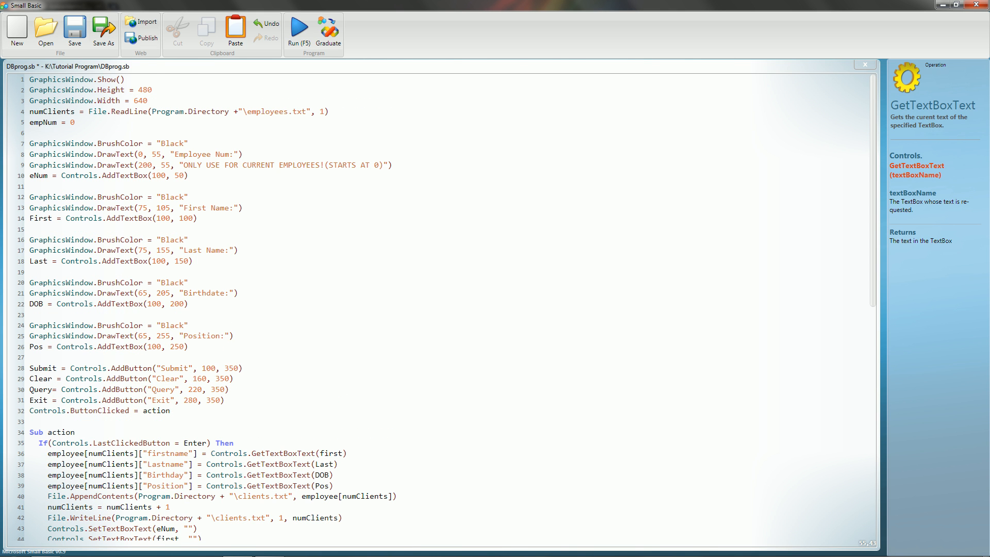
{"action": "scroll", "scroll_direction": "down", "scroll_amount": 3}
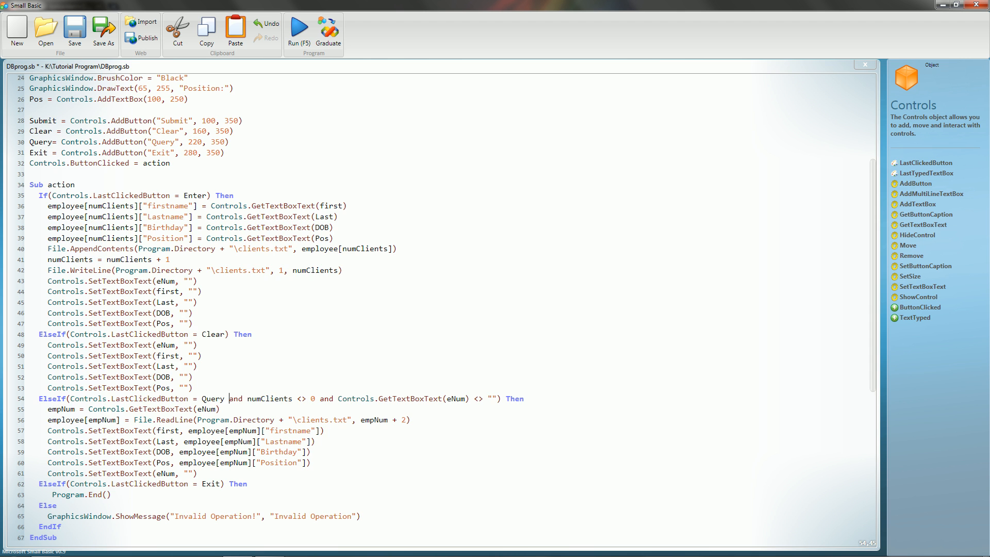
{"action": "scroll", "scroll_direction": "up", "scroll_amount": 3}
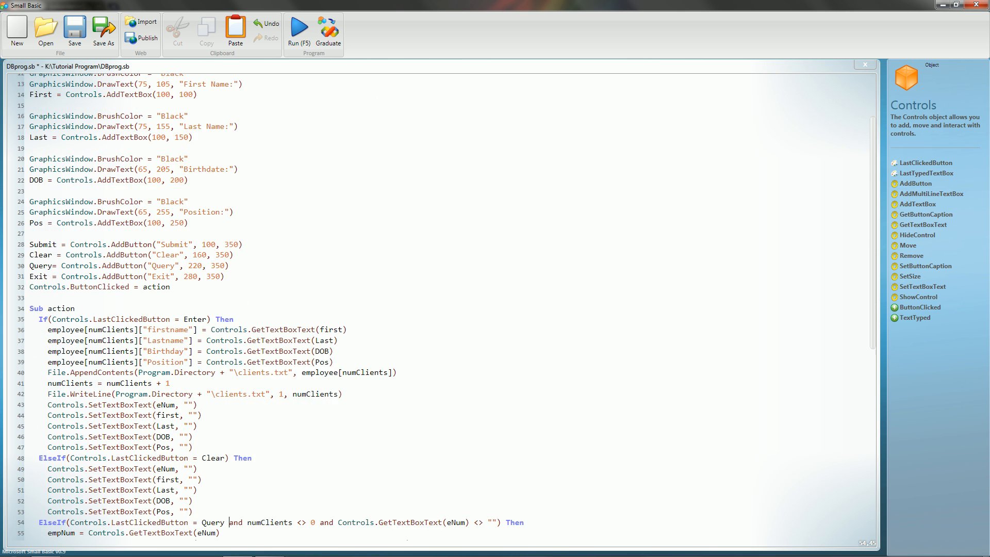
{"action": "scroll", "scroll_direction": "down", "scroll_amount": 3}
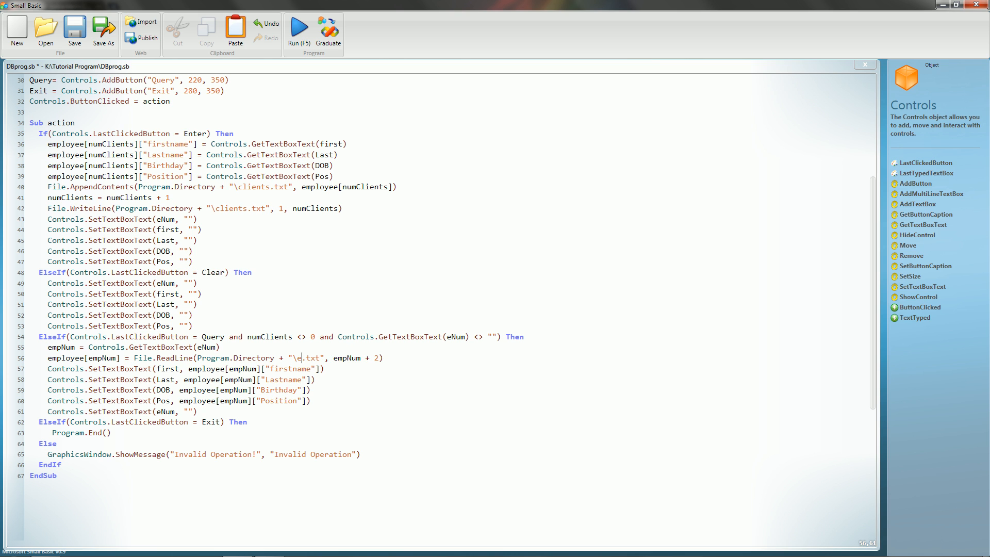
- Point the AppendContents, WriteLine and ReadLine calls to employees.txt instead of clients.txt
{"action": "type", "text": "mploy"}
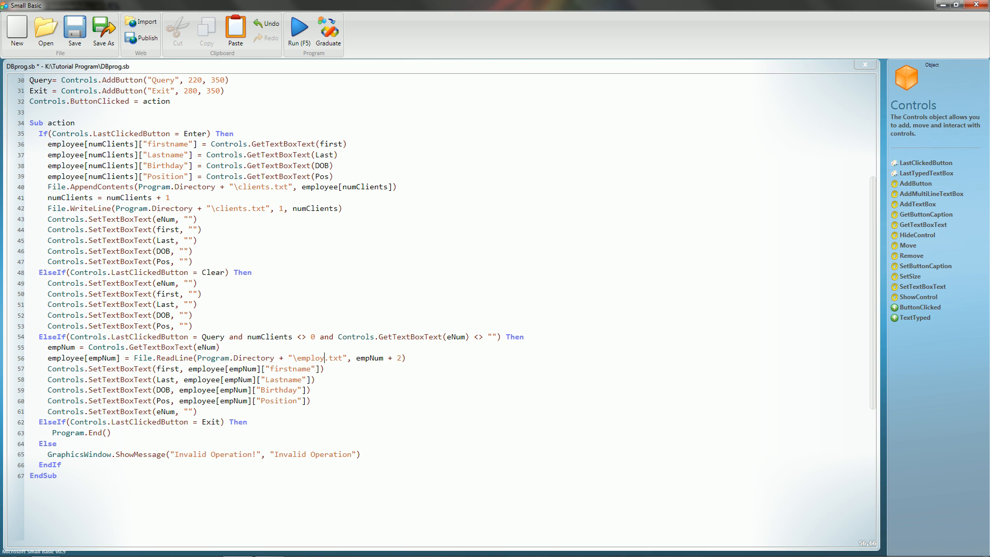
{"action": "type", "text": "ees"}
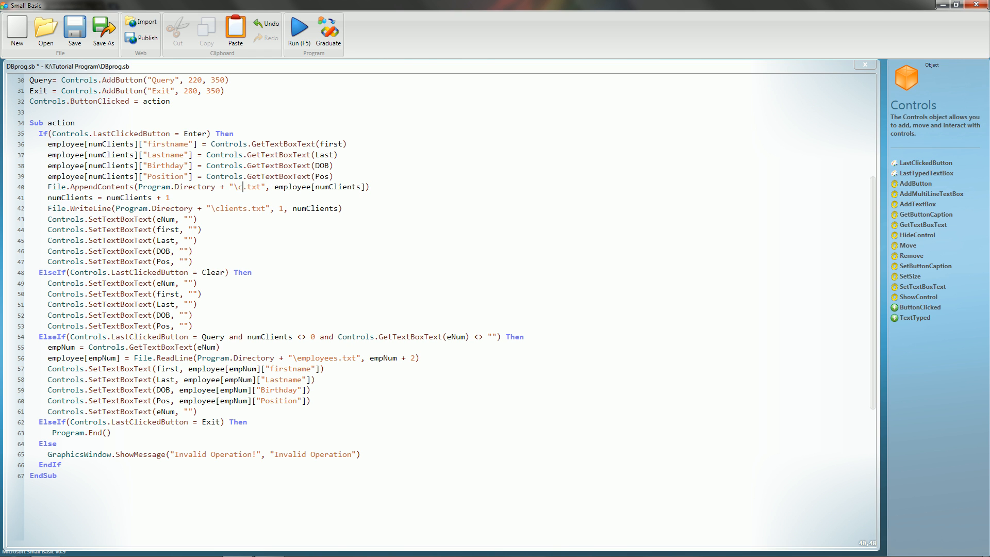
{"action": "type", "text": "employees"}
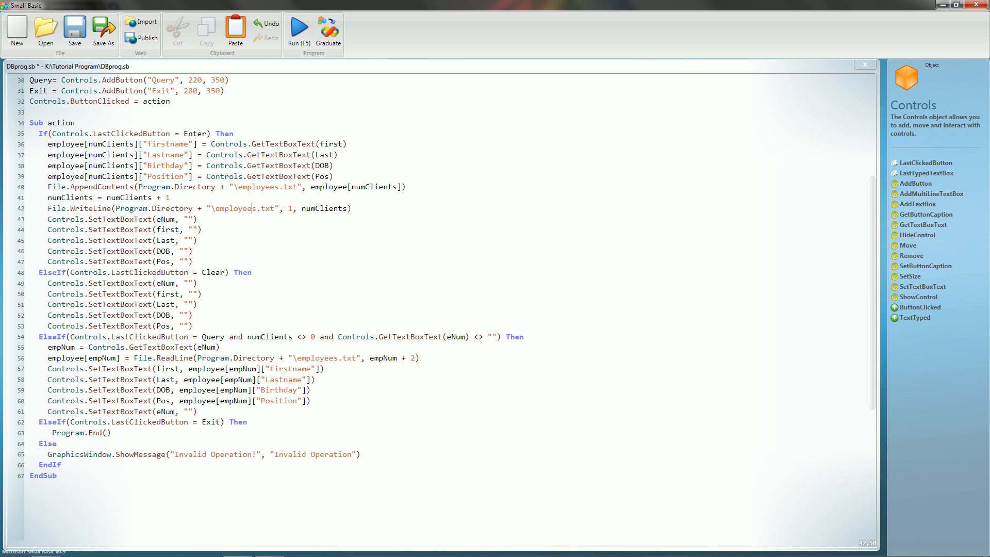
{"action": "scroll", "scroll_direction": "down", "scroll_amount": 3}
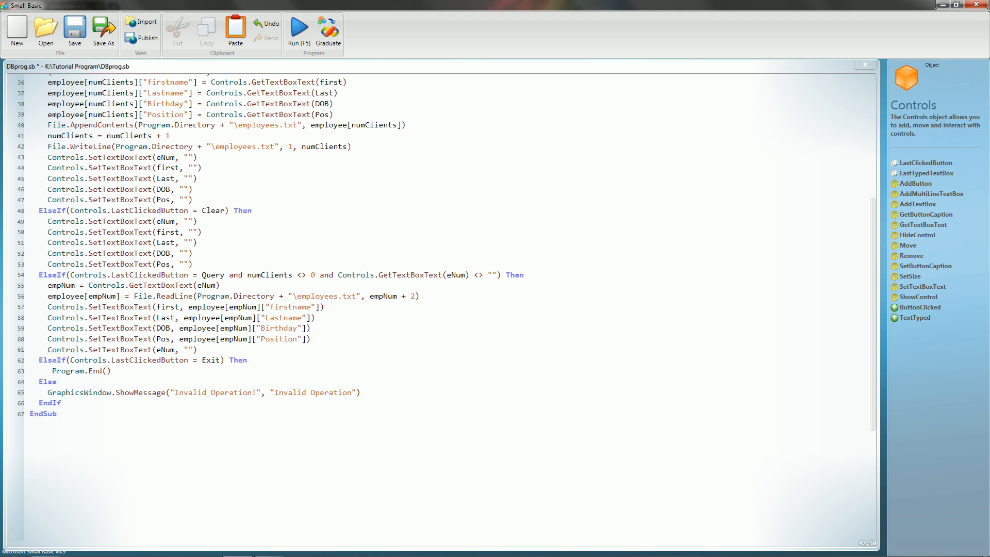
{"action": "scroll", "scroll_direction": "up", "scroll_amount": 3}
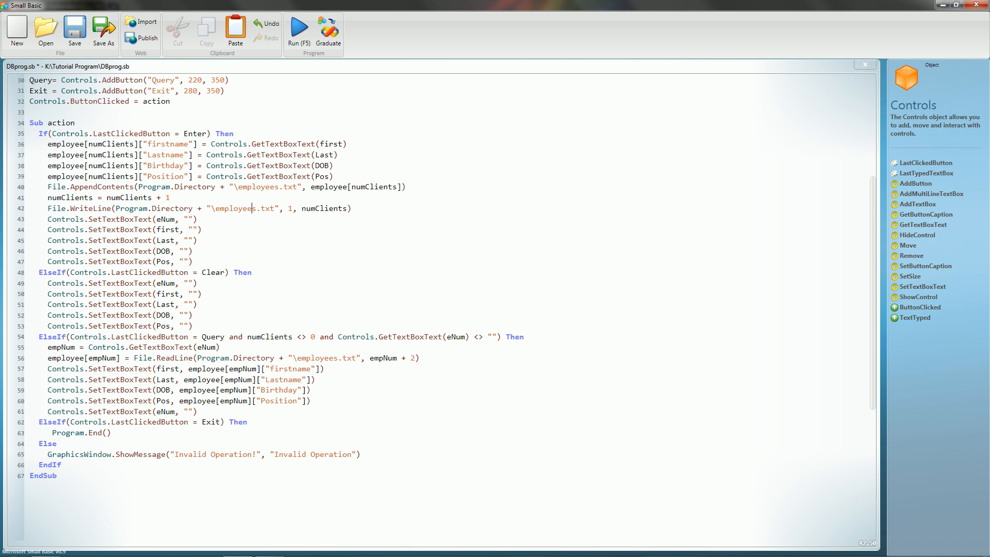
{"action": "scroll", "scroll_direction": "down", "scroll_amount": 3}
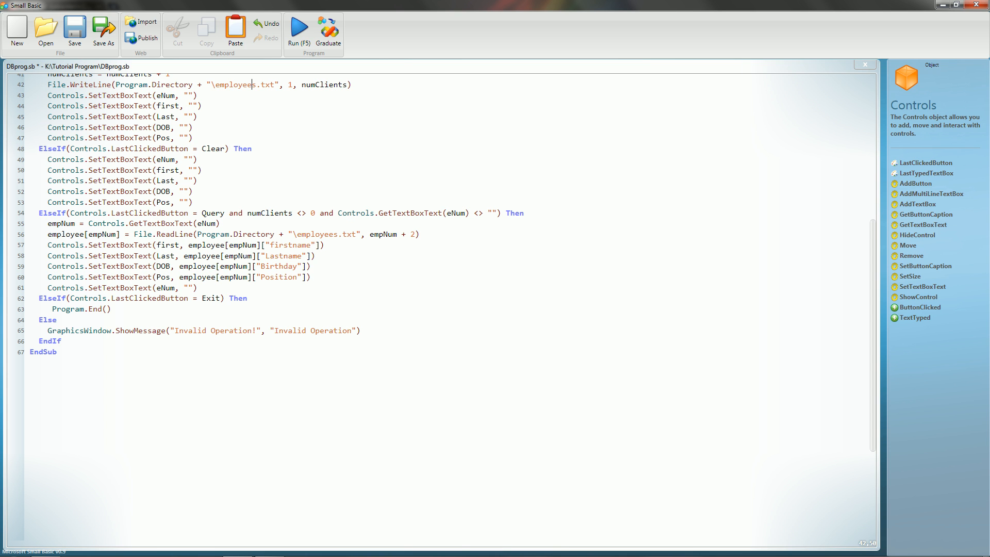
- Review the eNum reset lines after the file-path changes
{"action": "left_click", "coordinate": [251, 84]}
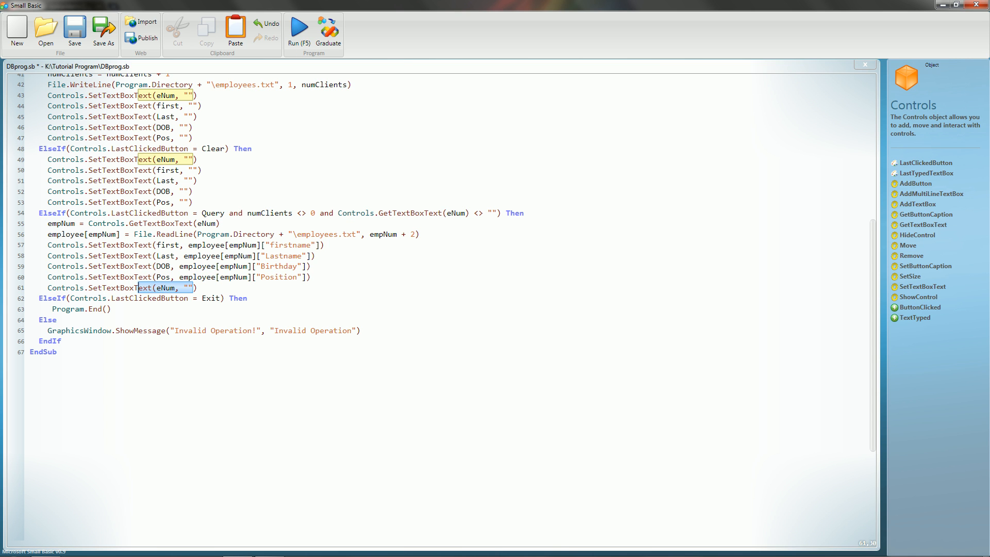
{"action": "left_click", "coordinate": [60, 288]}
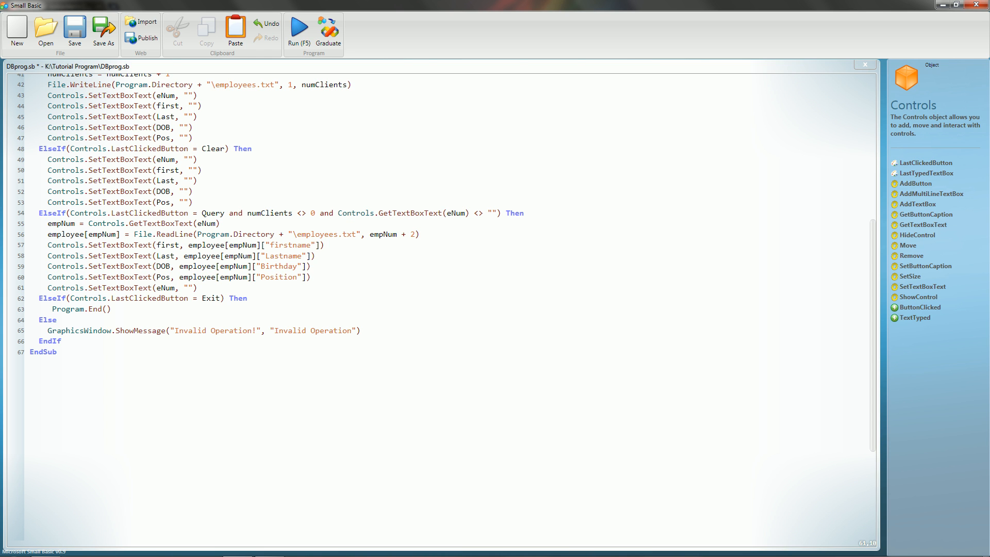
{"action": "left_click", "coordinate": [79, 309]}
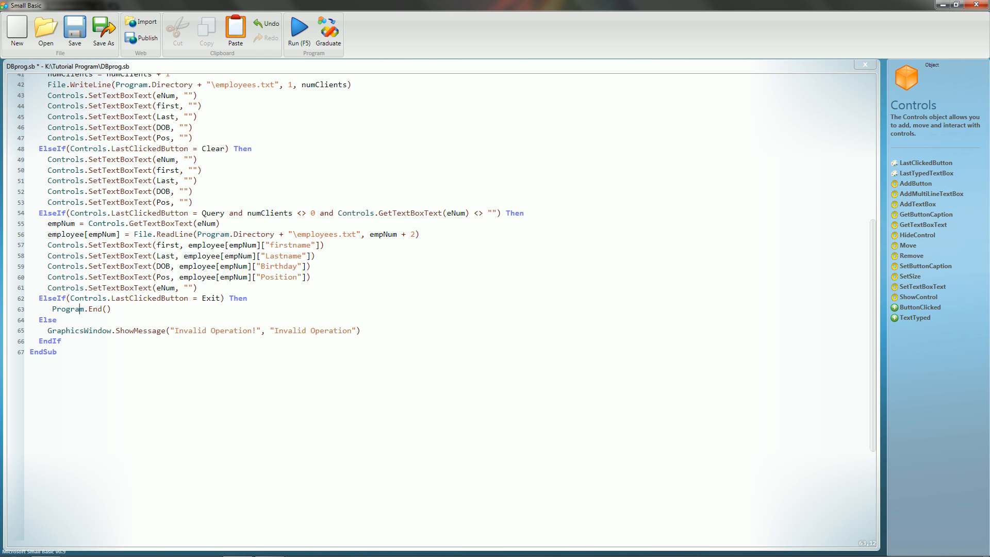
{"action": "left_click", "coordinate": [90, 308]}
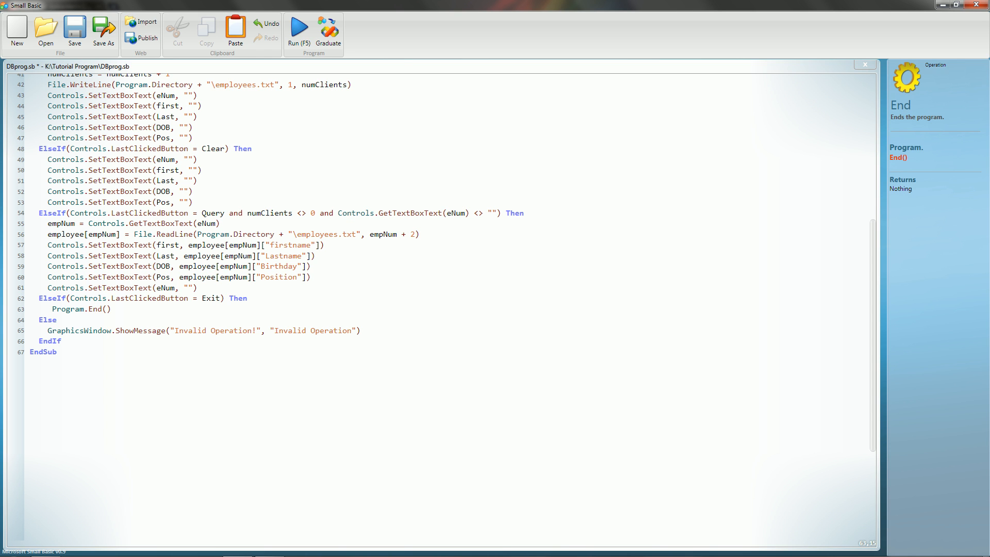
{"action": "left_click", "coordinate": [91, 308]}
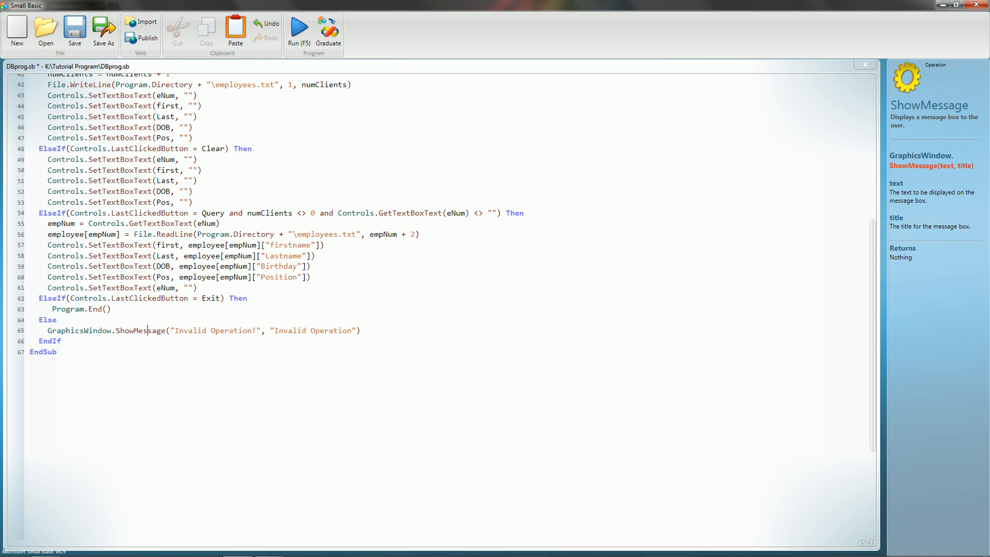
{"action": "scroll", "scroll_direction": "up", "scroll_amount": 3}
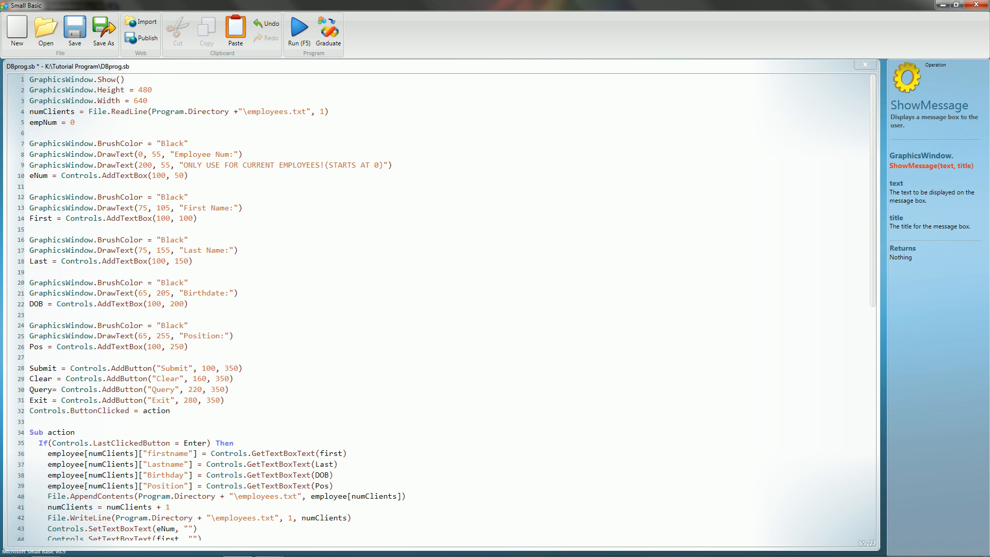
{"action": "scroll", "scroll_direction": "down", "scroll_amount": 3}
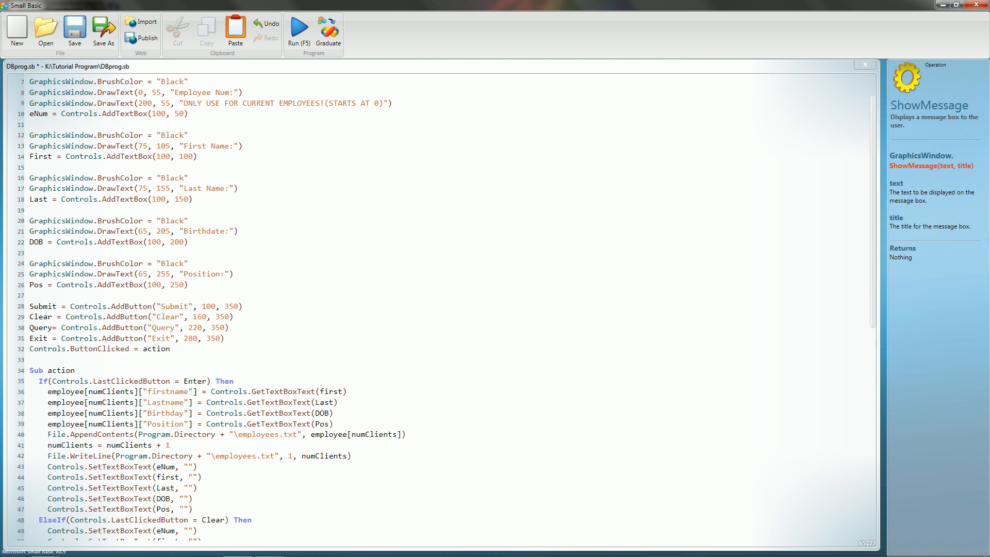
{"action": "scroll", "scroll_direction": "up", "scroll_amount": 3}
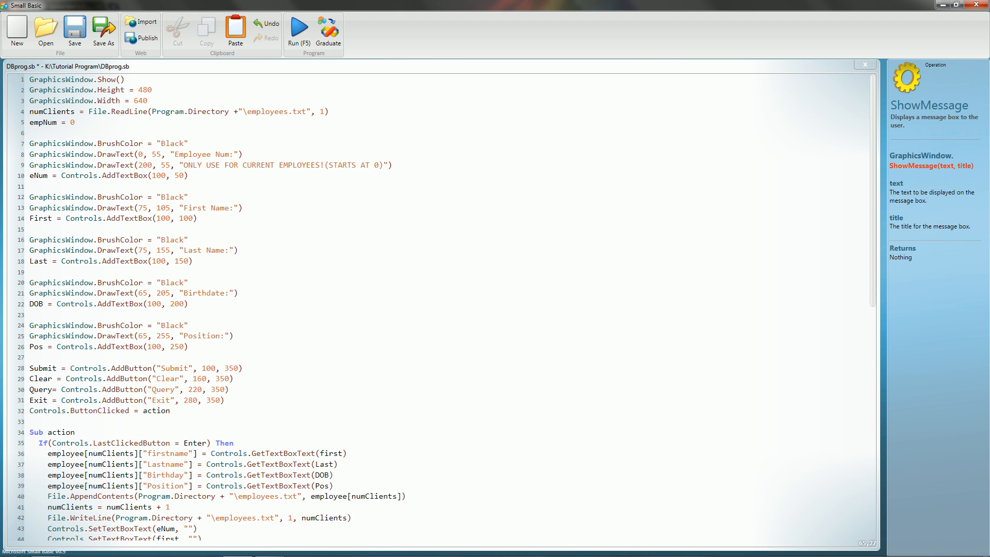
- Make the action subroutine's first condition on line 35 test Submit instead of Enter
{"action": "left_click", "coordinate": [298, 30]}
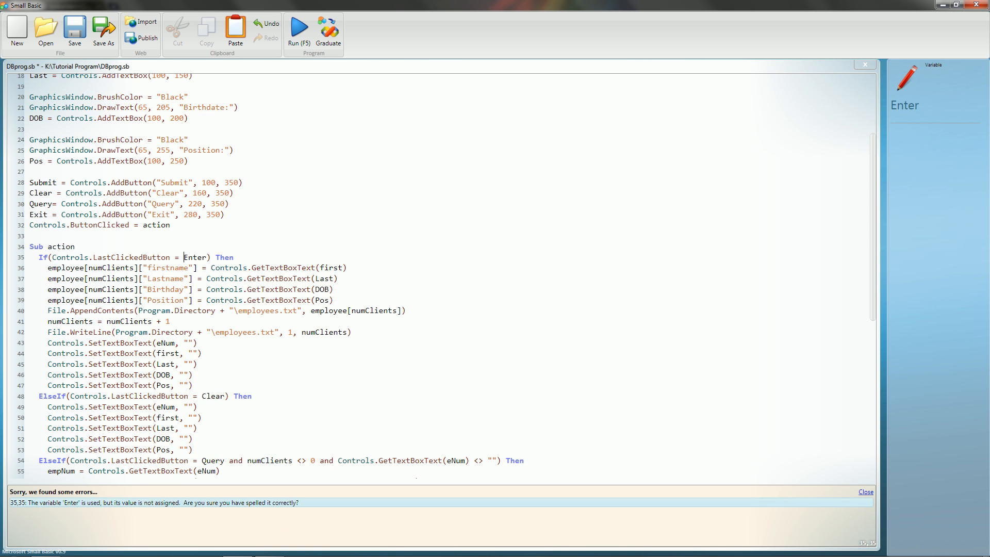
{"action": "scroll", "scroll_direction": "up", "scroll_amount": 3}
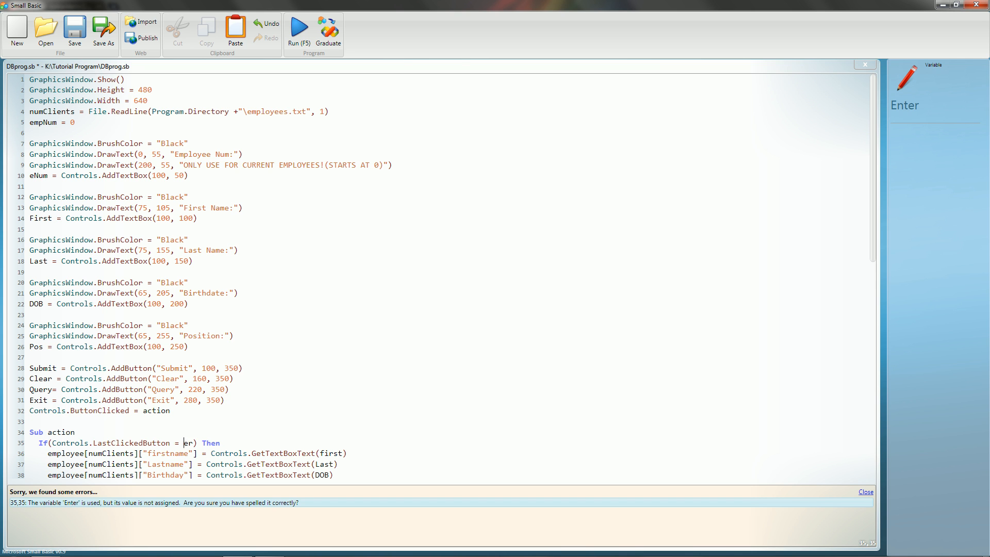
{"action": "type", "text": "Sbmi"}
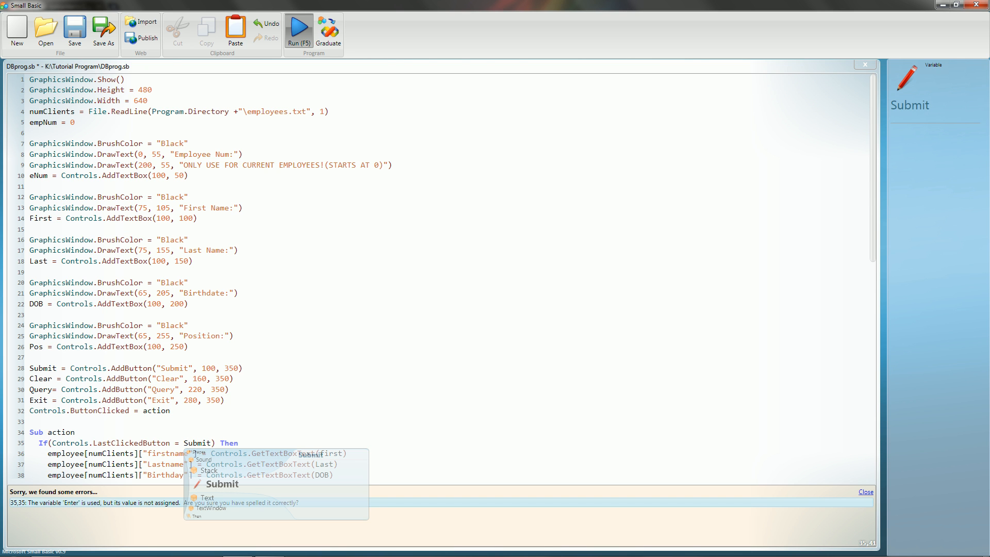
- Run DBprog and fill in John Doe, birthdate 01/01/01, position District Manager
{"action": "left_click", "coordinate": [299, 28]}
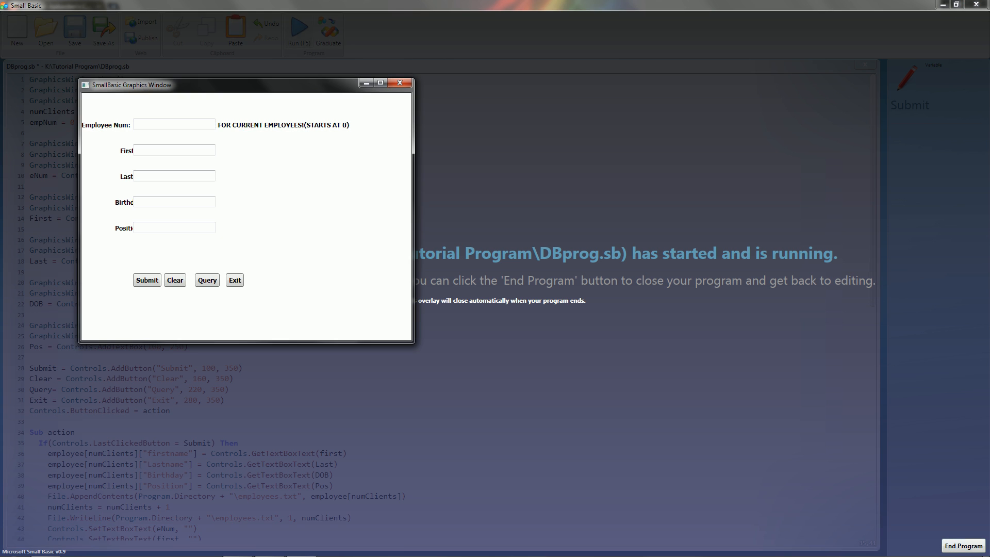
{"action": "left_click", "coordinate": [173, 125]}
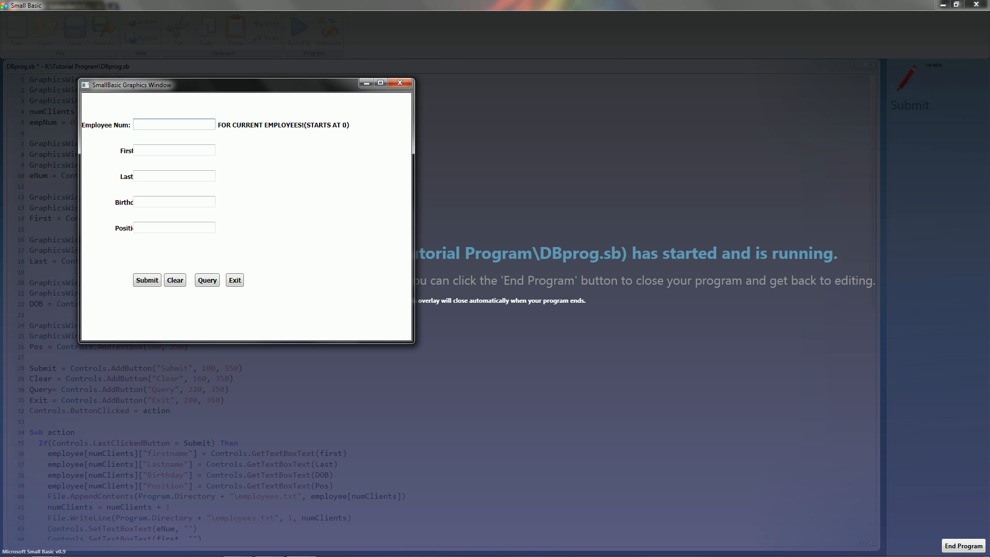
{"action": "left_click", "coordinate": [173, 125]}
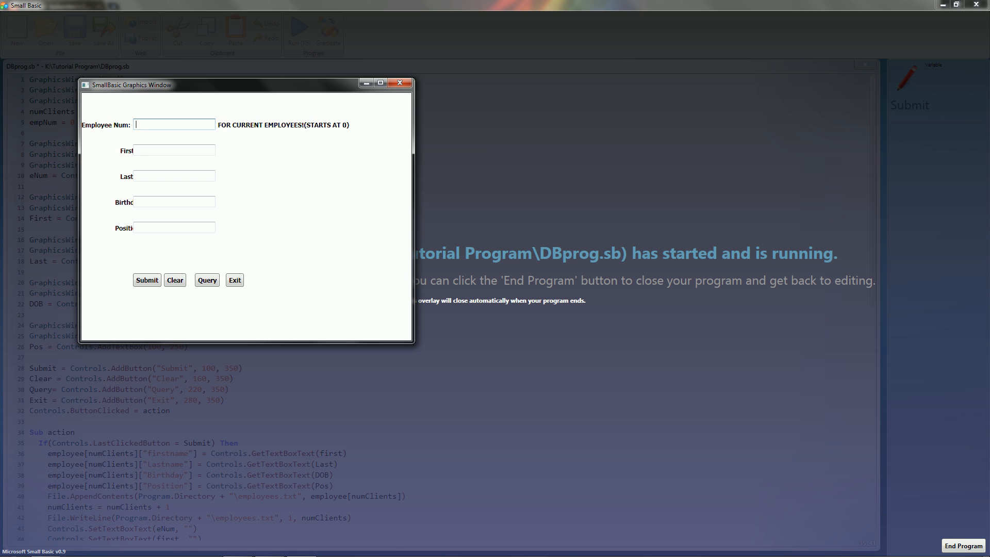
{"action": "left_click", "coordinate": [173, 150]}
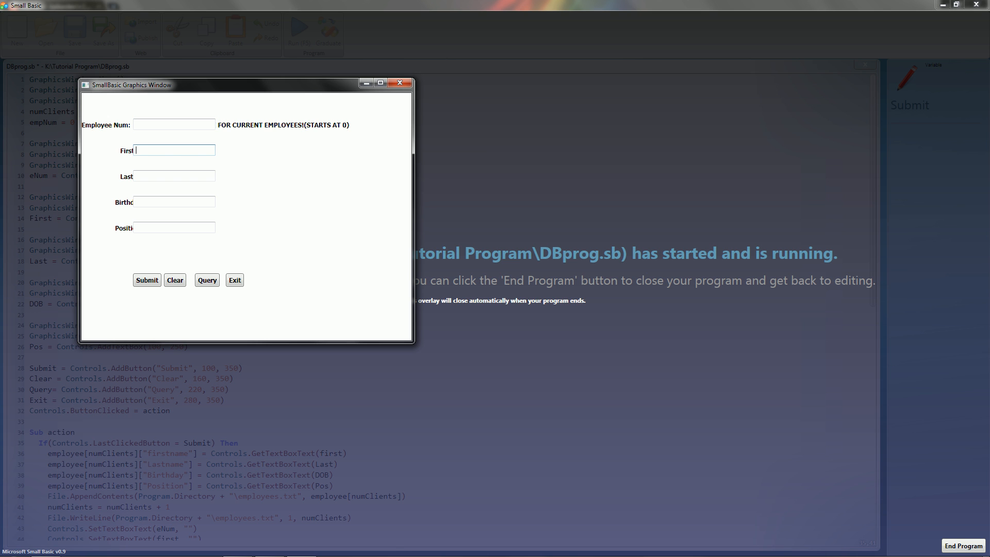
{"action": "type", "text": "John"}
{"action": "left_click", "coordinate": [175, 176]}
{"action": "type", "text": "Doe"}
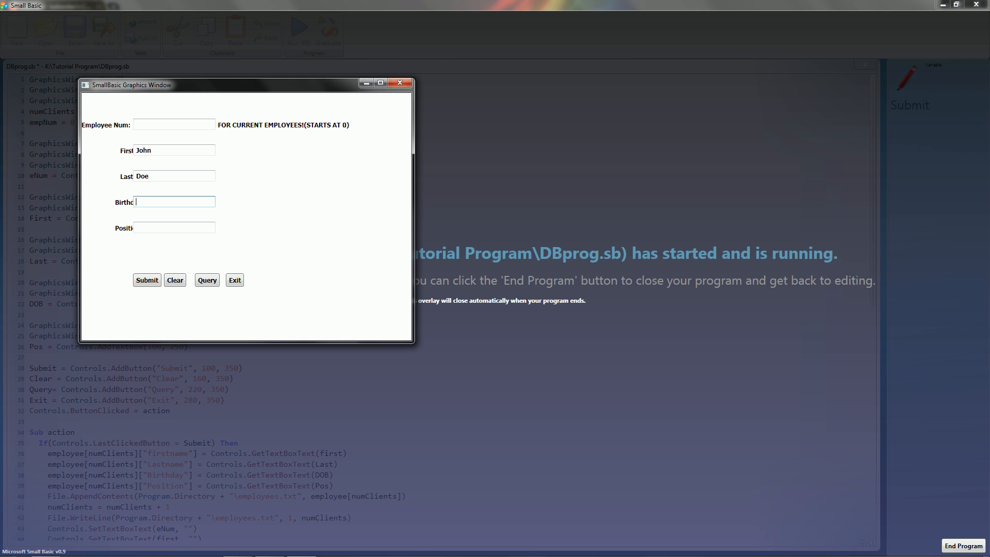
{"action": "type", "text": "01/01/0/1"}
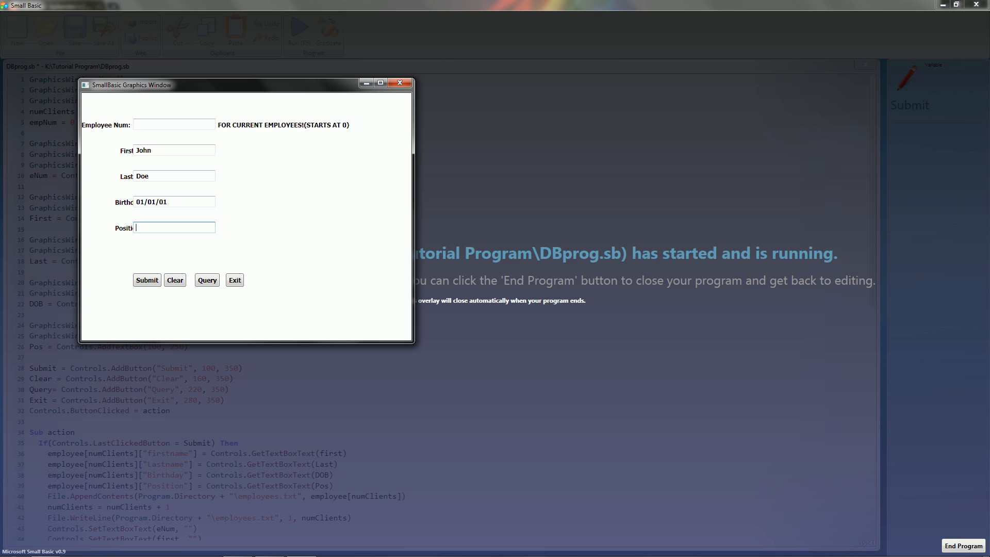
{"action": "type", "text": "District Manager"}
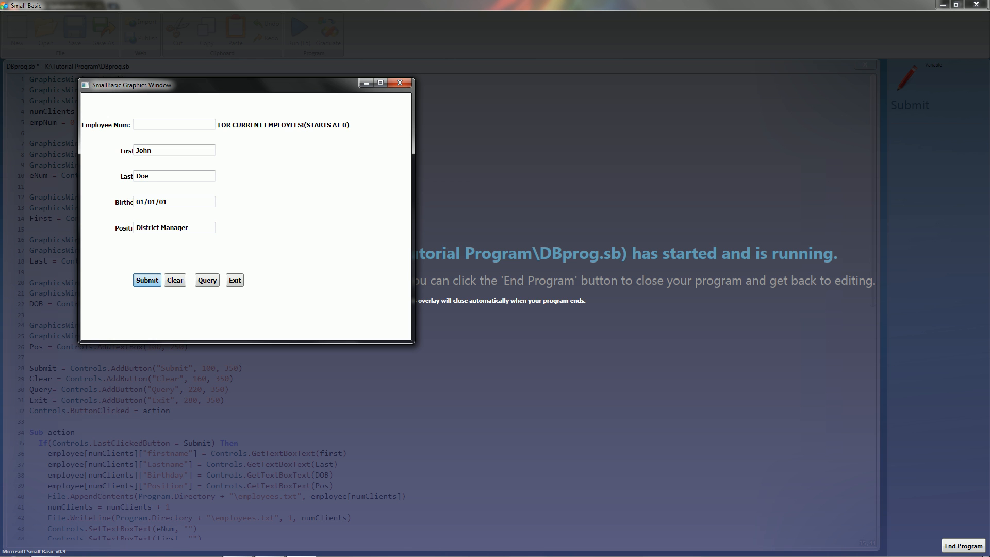
- Submit the John Doe record, clearing the form fields
{"action": "left_click", "coordinate": [176, 280]}
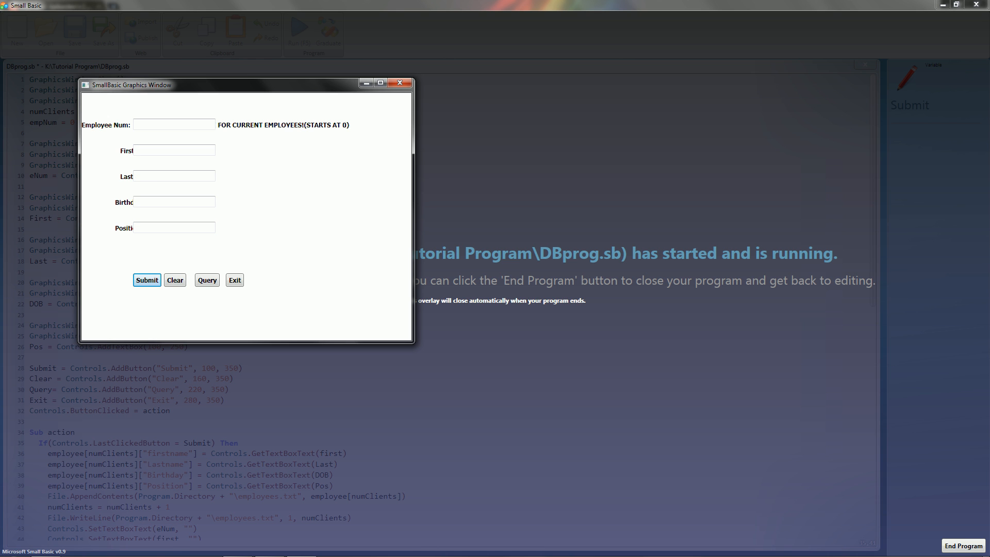
{"action": "left_click", "coordinate": [173, 124]}
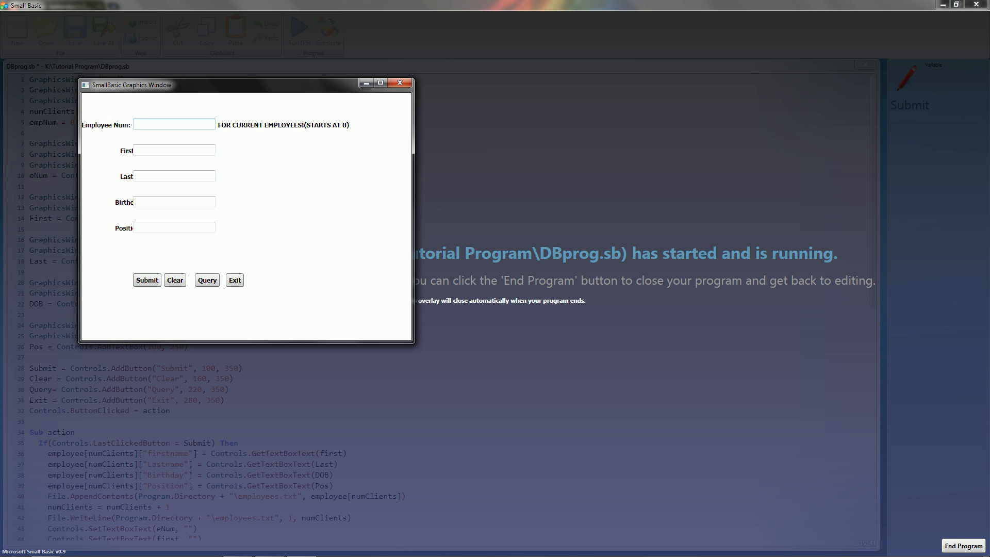
- Query employee number 0 twice with no record returned, then move the form window aside
{"action": "type", "text": "0"}
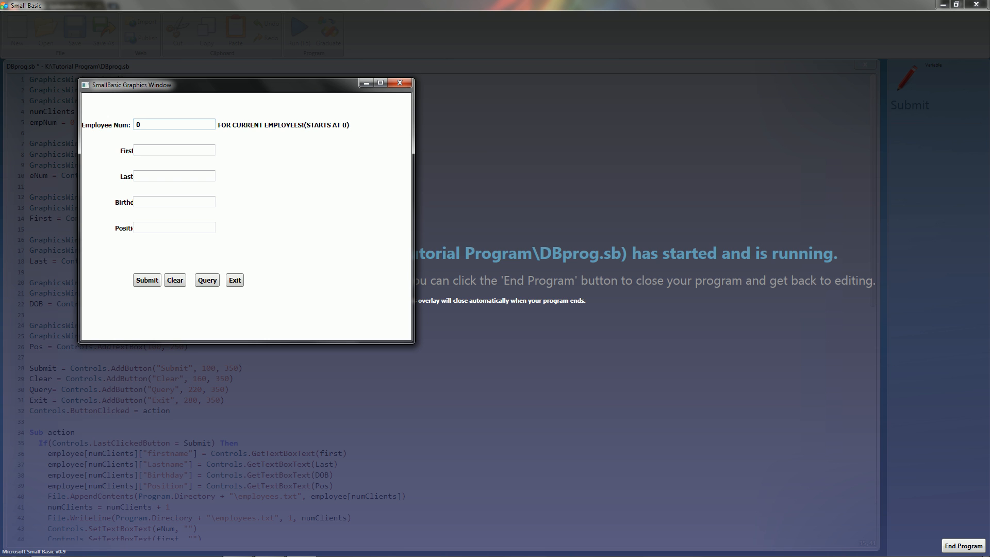
{"action": "left_click", "coordinate": [207, 279]}
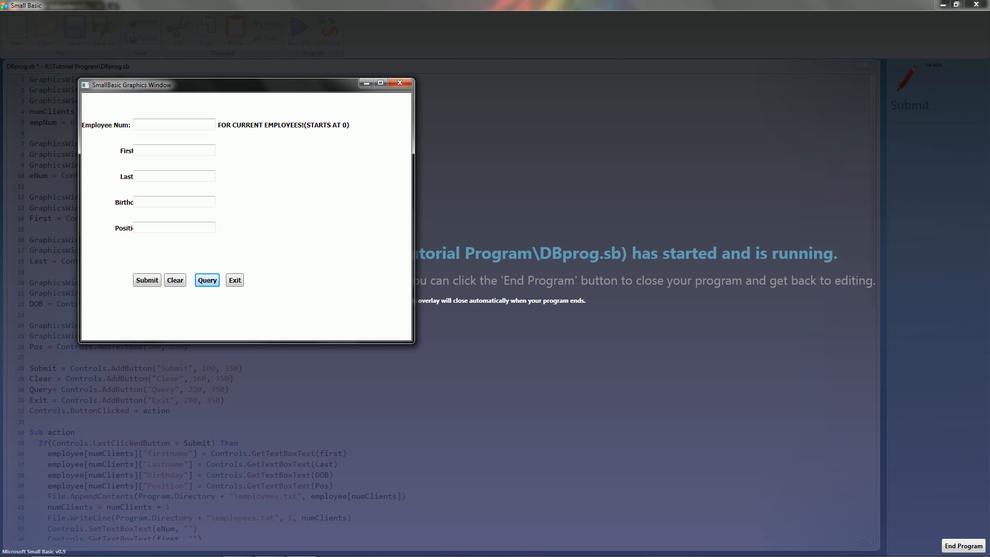
{"action": "type", "text": "0"}
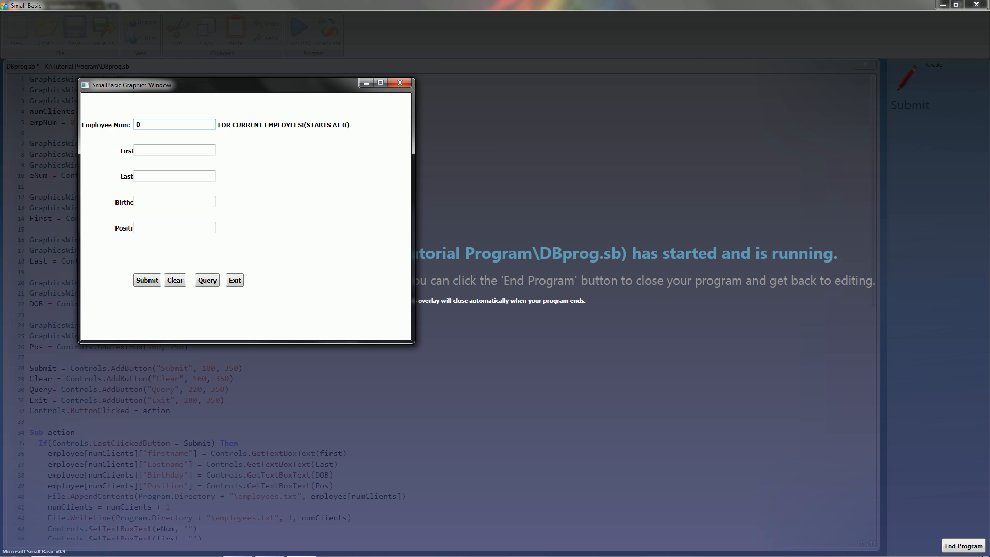
{"action": "left_click", "coordinate": [207, 280]}
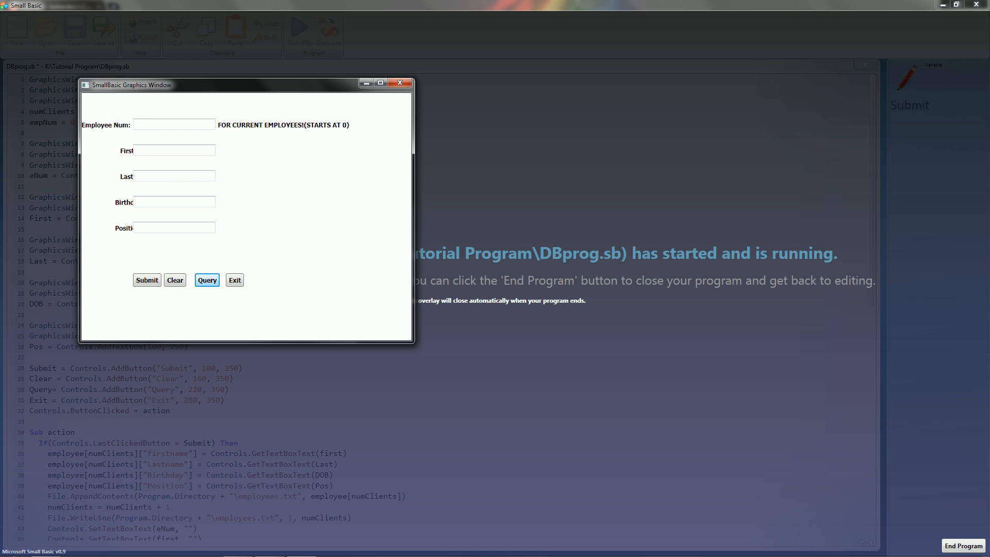
{"action": "left_click_drag", "start_coordinate": [247, 85], "coordinate": [259, 97]}
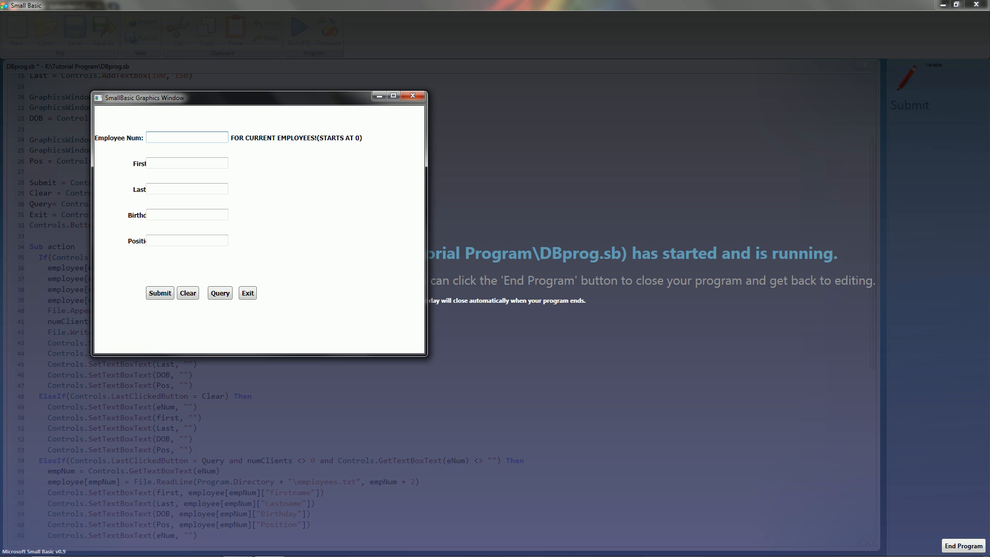
- Query employee 0 again, returning John Doe, 01/01/01, District Manager
{"action": "left_click", "coordinate": [187, 138]}
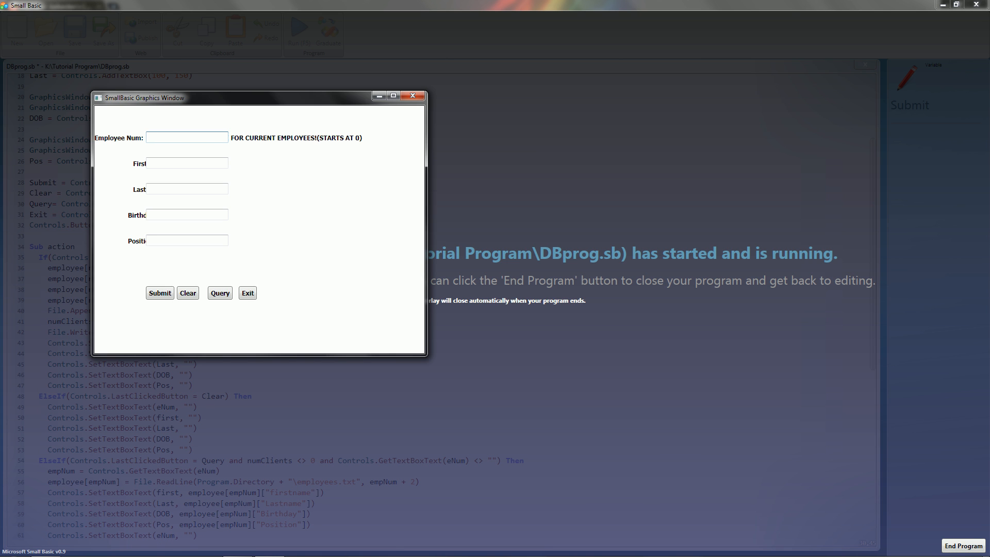
{"action": "type", "text": "0"}
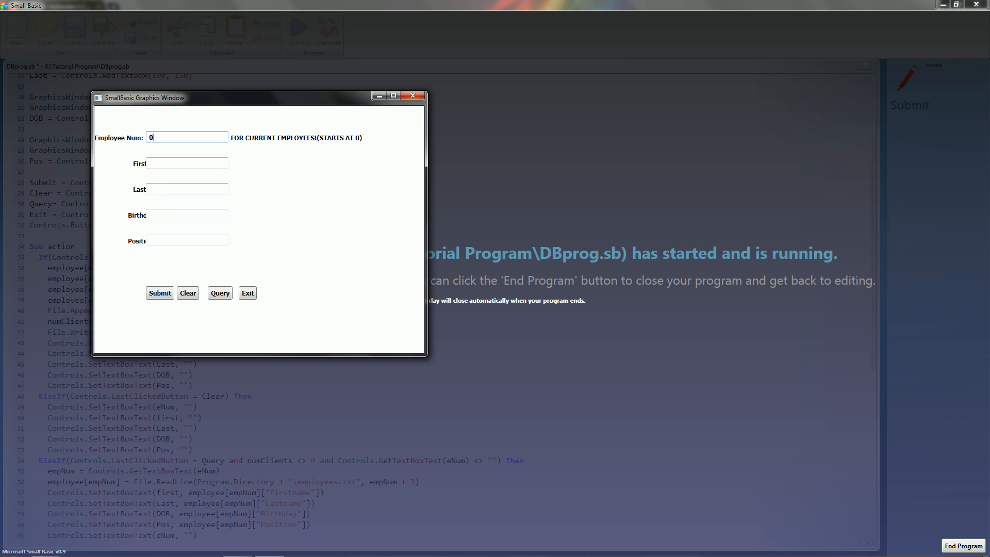
{"action": "left_click", "coordinate": [219, 292]}
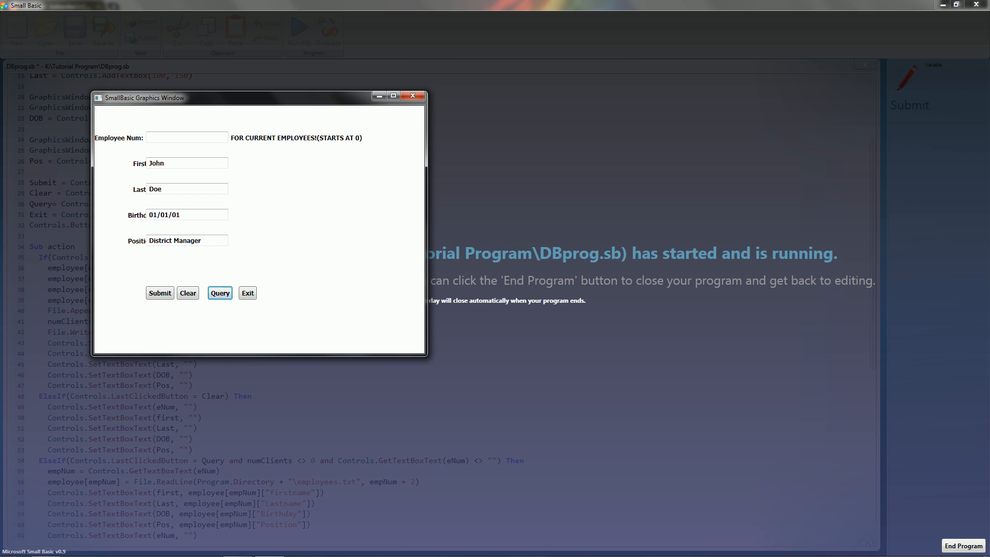